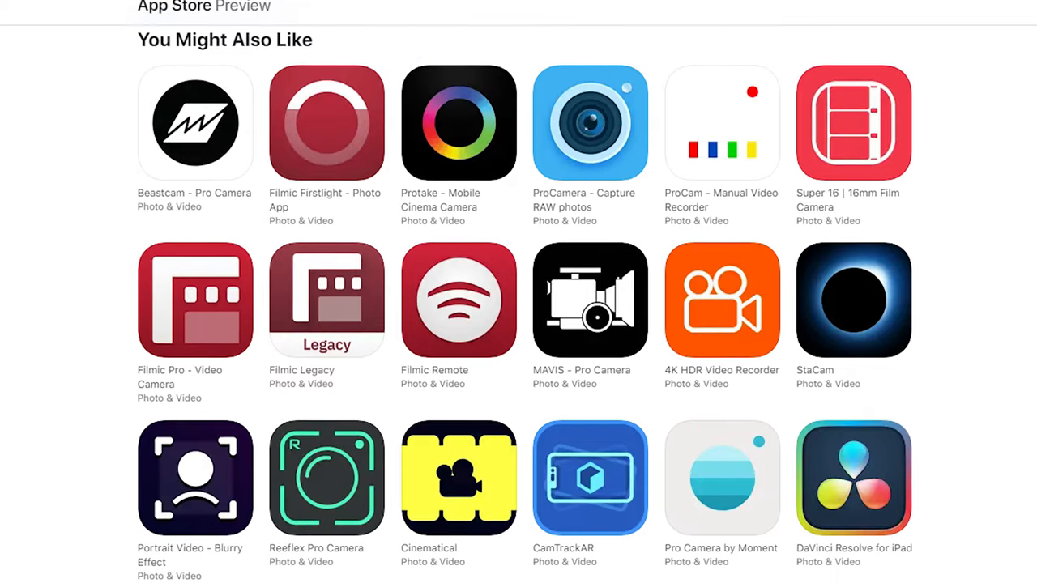
Clear the on-screen info and place focus on the top of the mount plate.
{"action": "scroll", "scroll_direction": "down", "scroll_amount": 3}
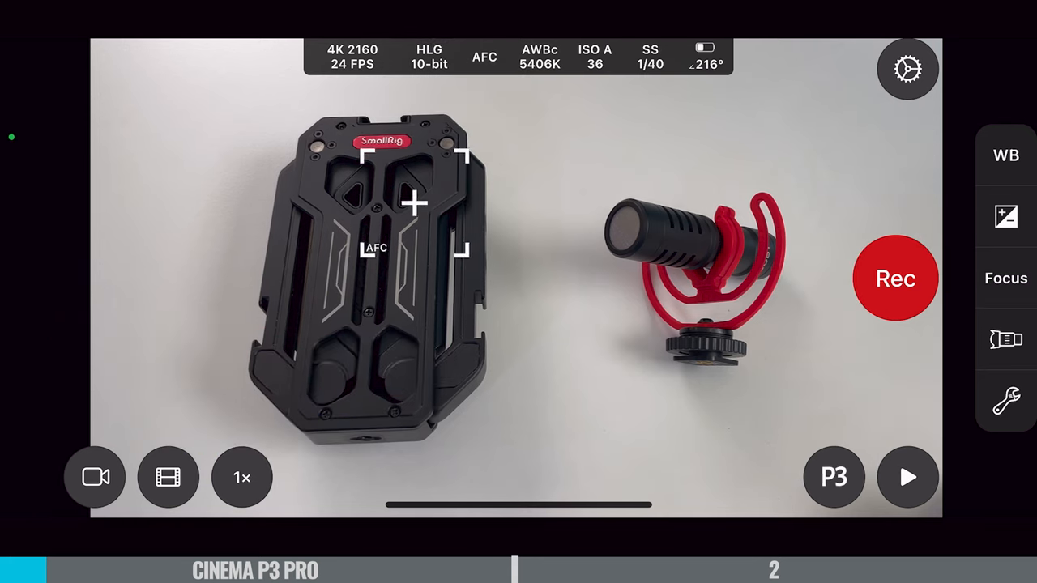
{"action": "left_click", "coordinate": [567, 250]}
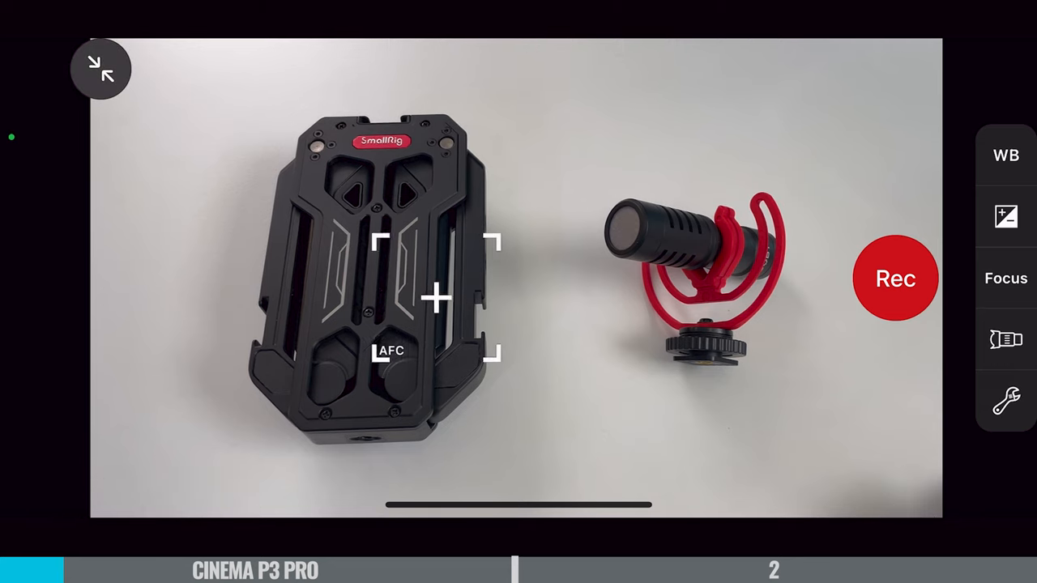
{"action": "left_click", "coordinate": [472, 182]}
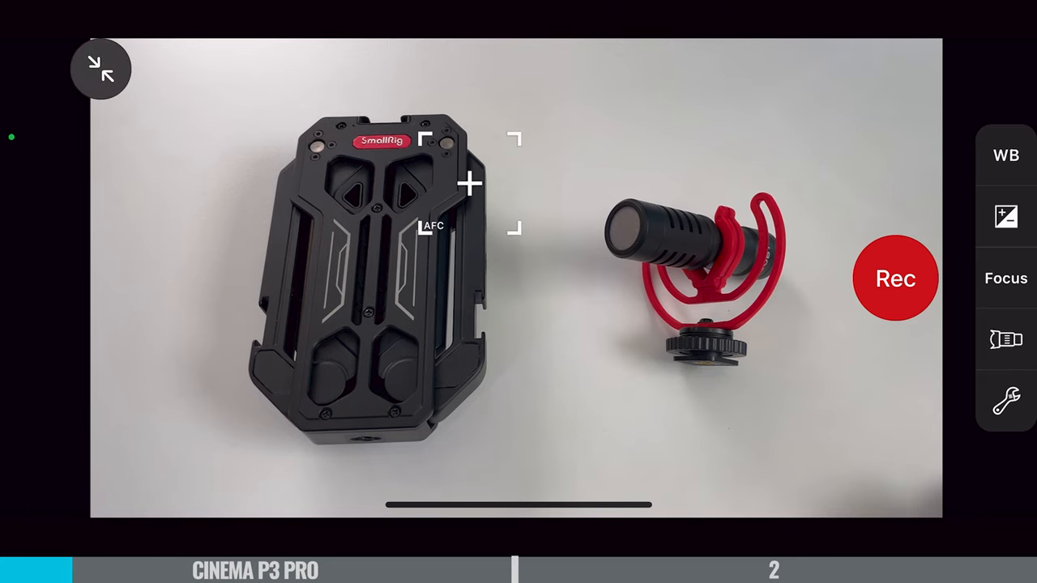
Look through Camera Settings, dismiss it with Done, and bring up the app's general settings.
{"action": "left_click", "coordinate": [100, 68]}
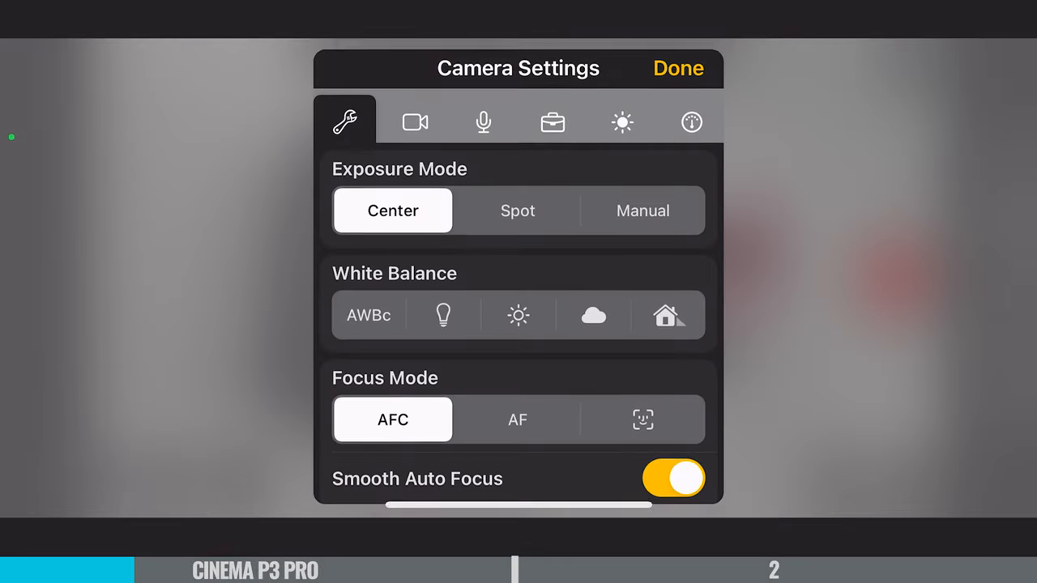
{"action": "scroll", "scroll_direction": "down", "scroll_amount": 3}
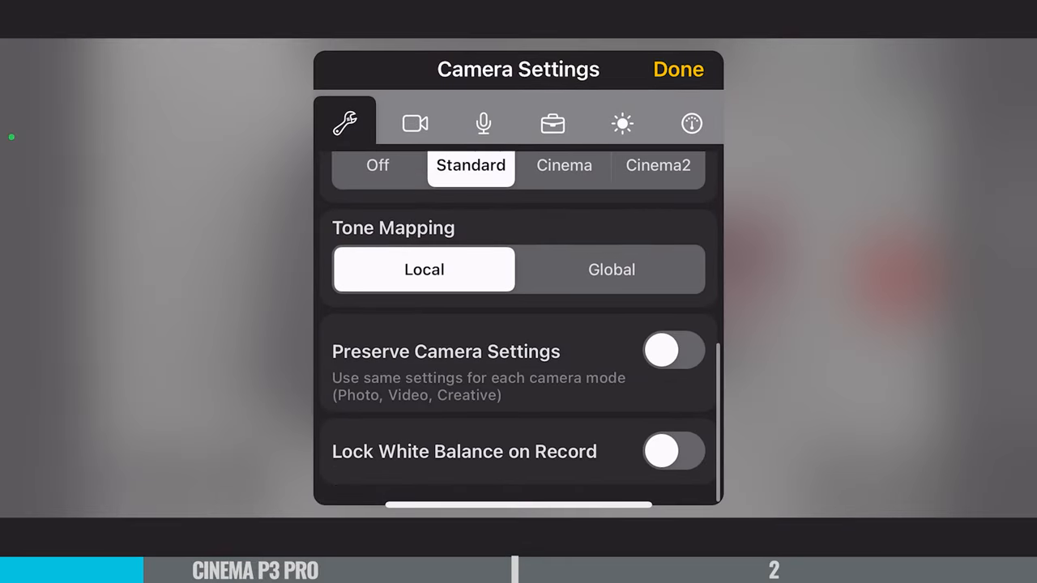
{"action": "left_click", "coordinate": [678, 69]}
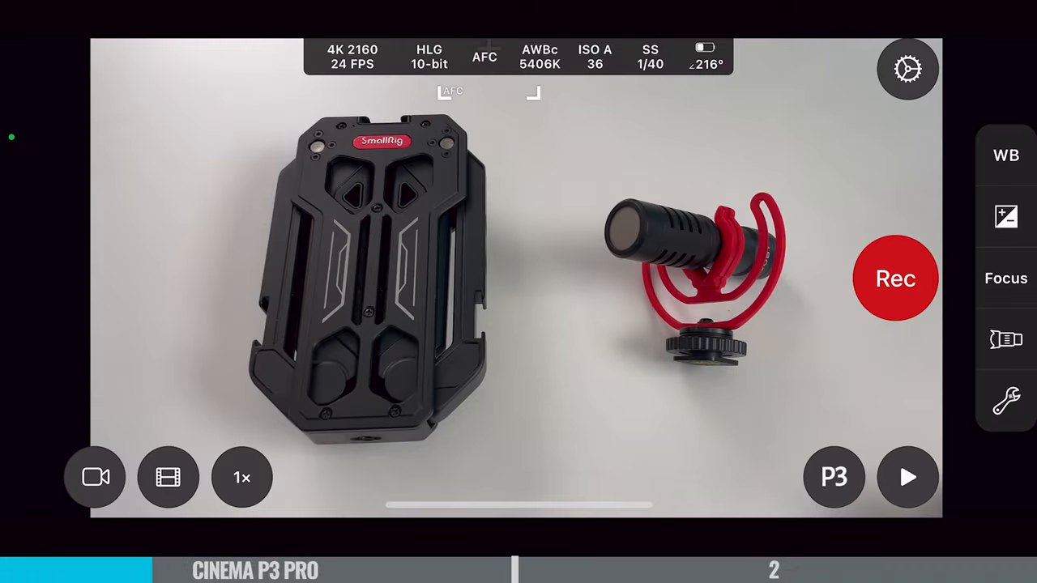
{"action": "left_click", "coordinate": [907, 68]}
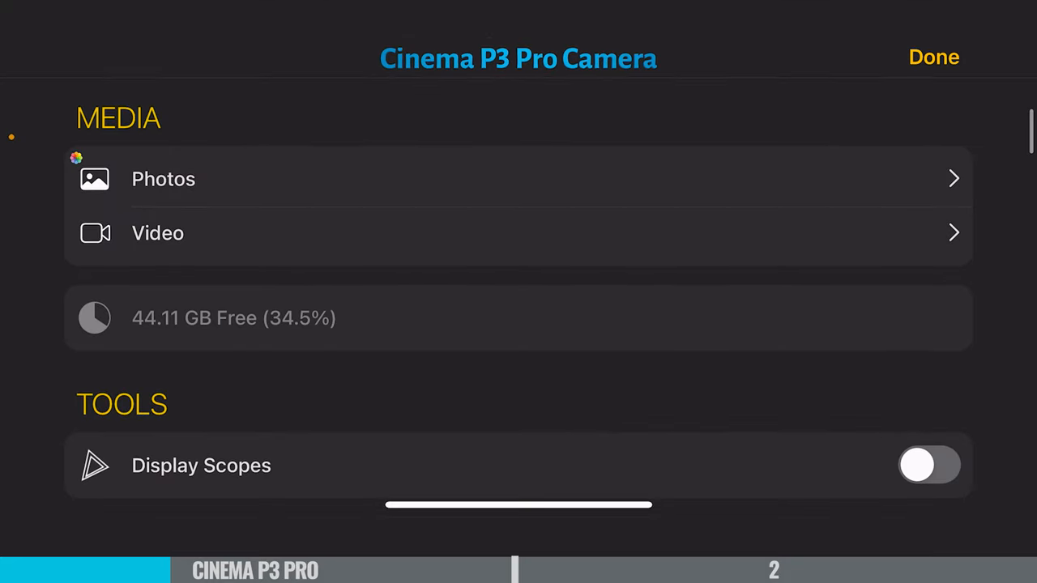
Under Tools, set Manual Focus Loupe Size to Large and turn the Tilt Sensor level on.
{"action": "scroll", "scroll_direction": "down", "scroll_amount": 3}
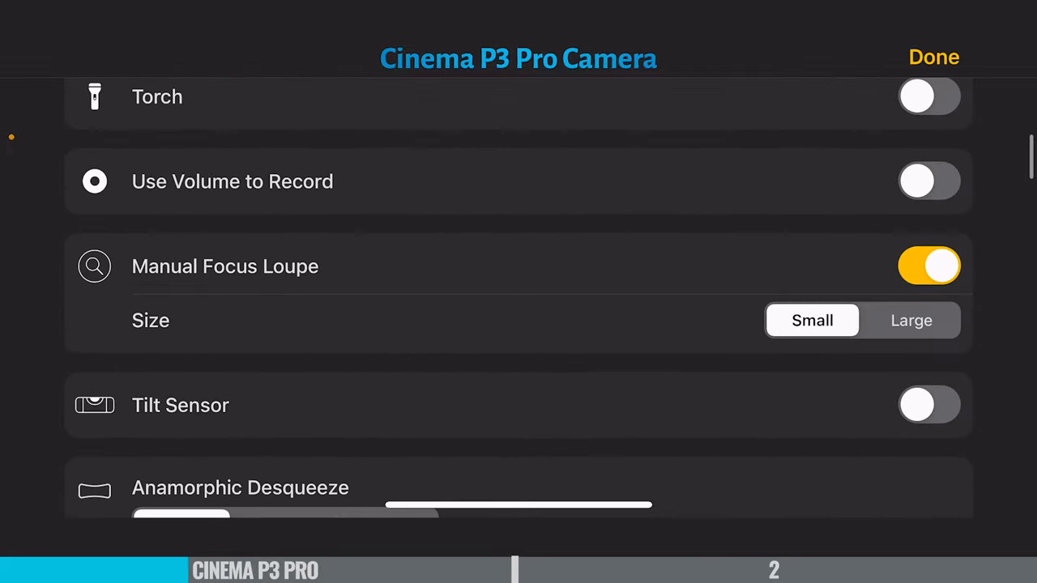
{"action": "left_click", "coordinate": [910, 320]}
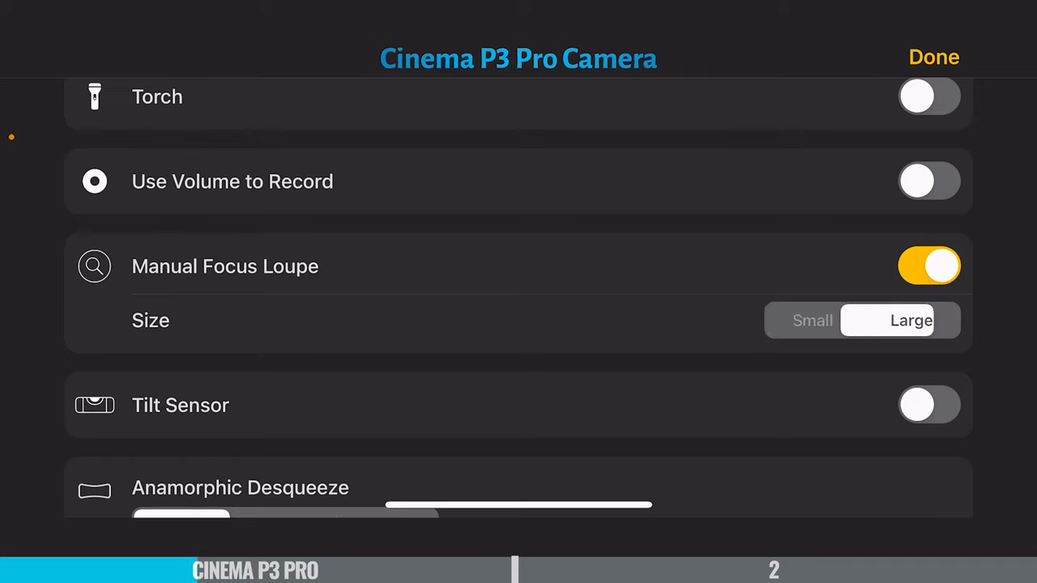
{"action": "left_click", "coordinate": [930, 405]}
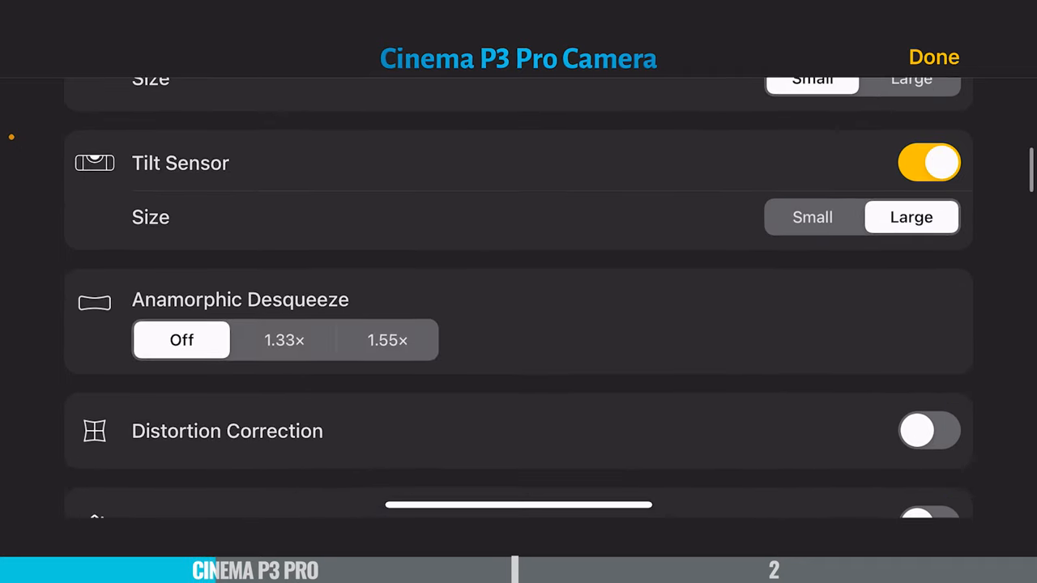
{"action": "scroll", "scroll_direction": "down", "scroll_amount": 3}
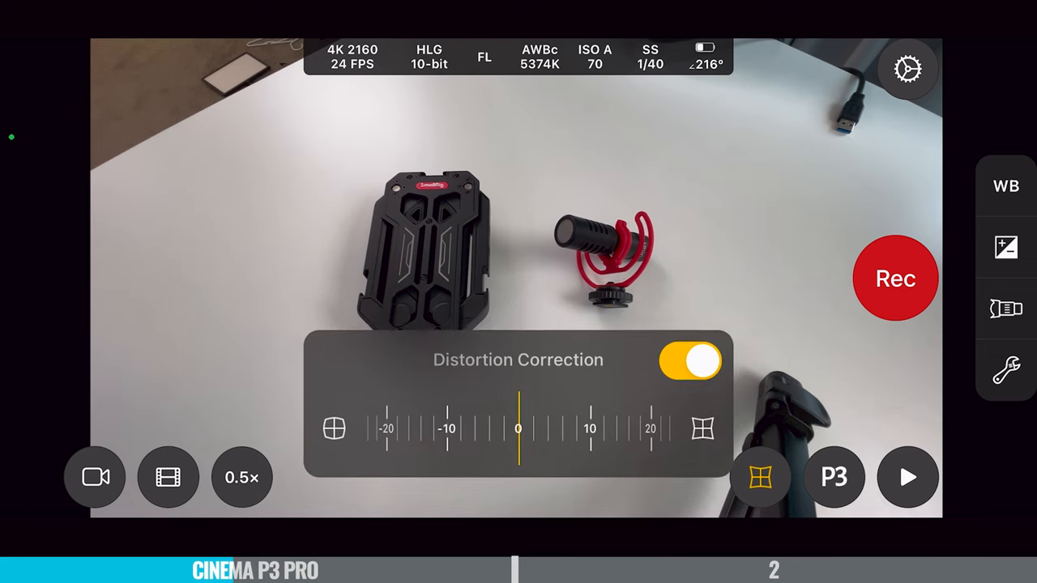
Raise Distortion Correction to 30, return to the viewfinder, and bring up Camera Settings.
{"action": "left_click_drag", "start_coordinate": [519, 428], "coordinate": [583, 428]}
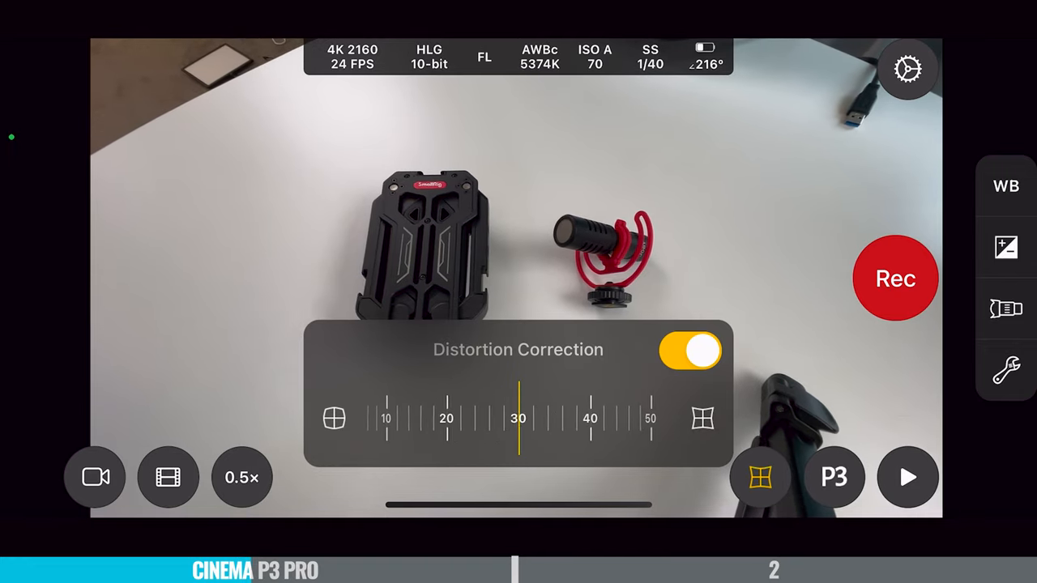
{"action": "left_click", "coordinate": [907, 69]}
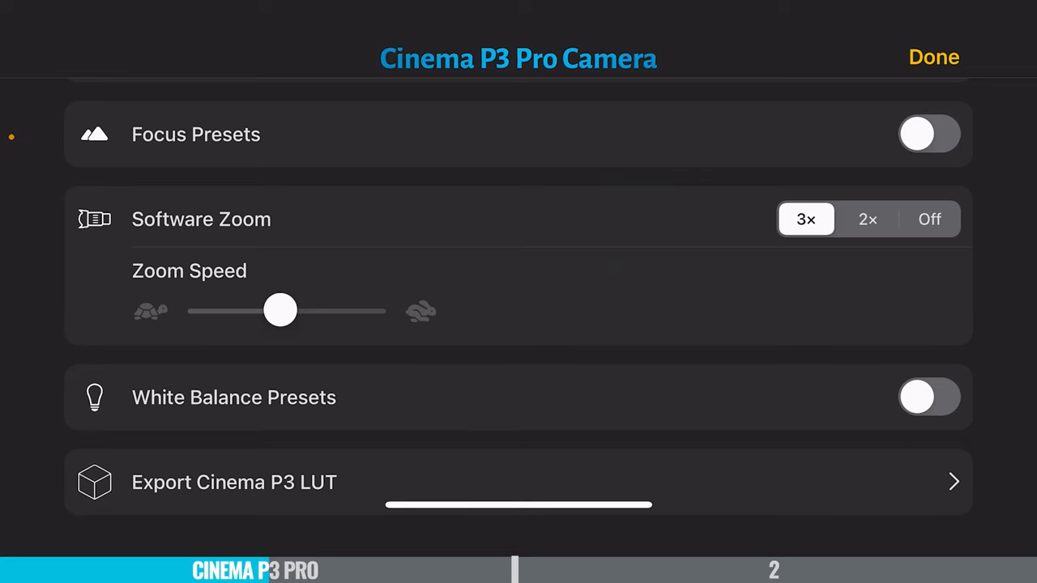
{"action": "left_click", "coordinate": [933, 58]}
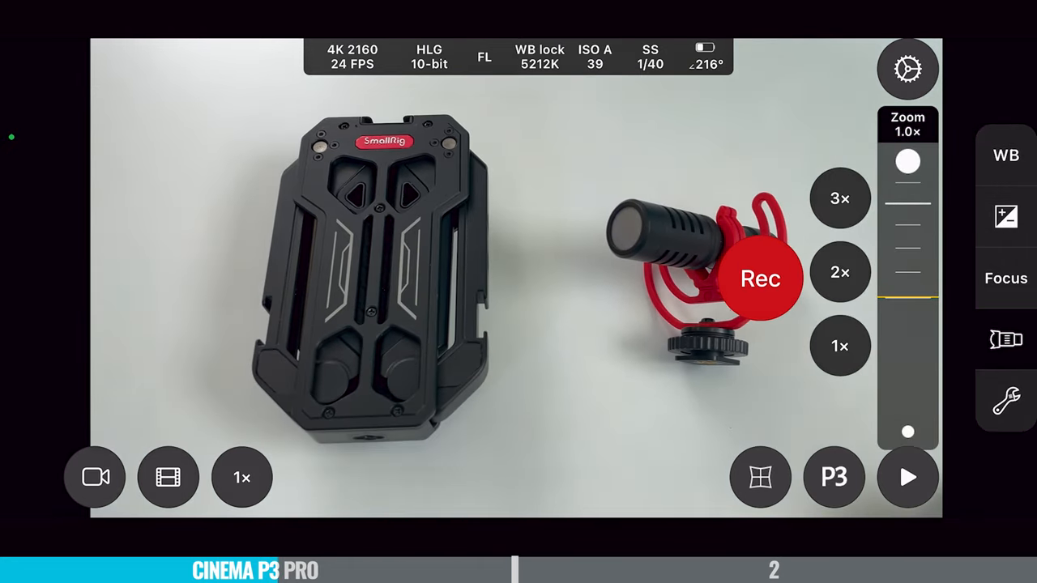
{"action": "left_click", "coordinate": [835, 477]}
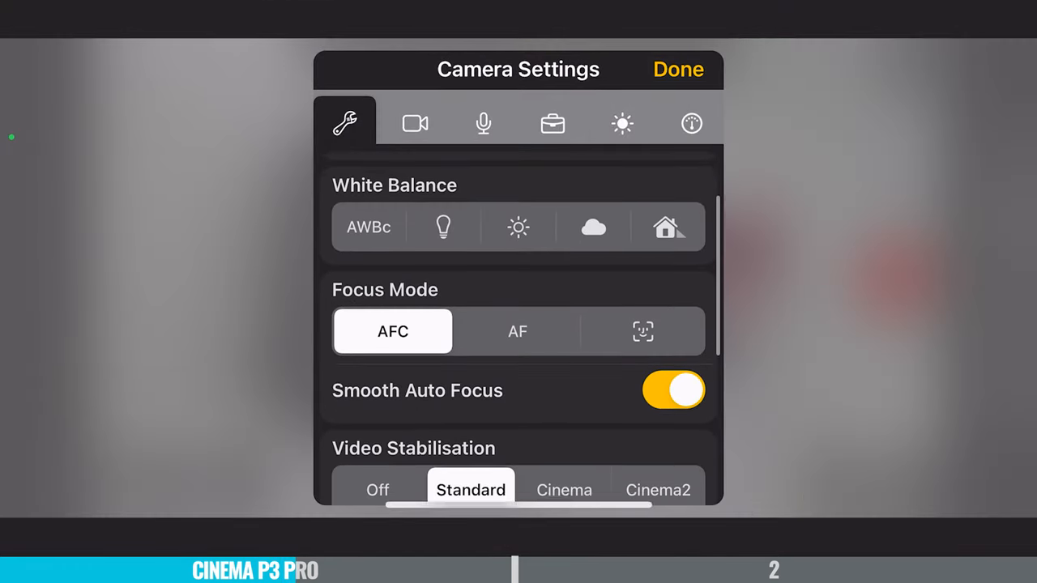
Review the per-mode camera settings and white balance lock options, then the display settings.
{"action": "scroll", "scroll_direction": "down", "scroll_amount": 3}
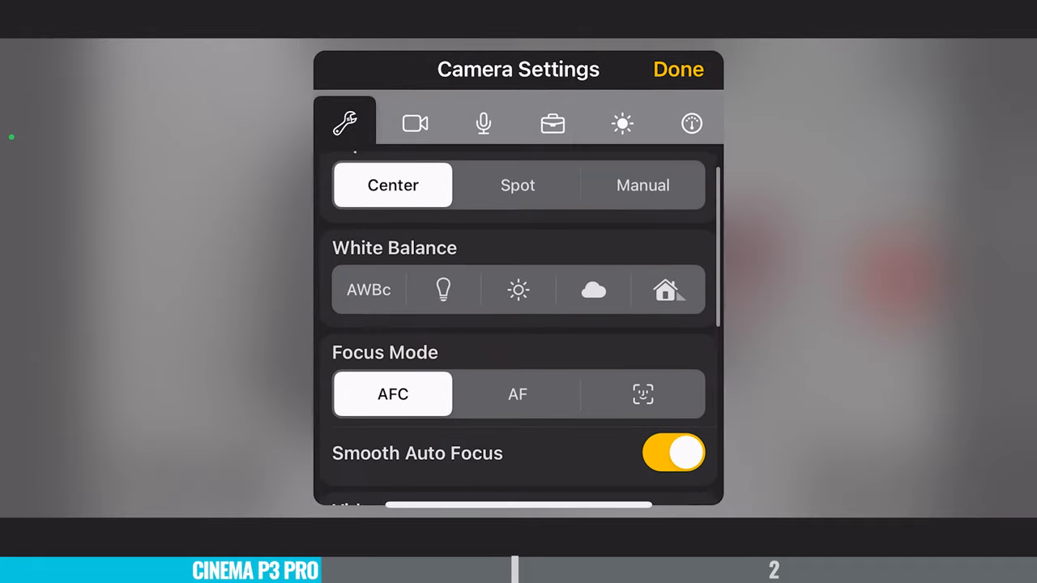
{"action": "scroll", "scroll_direction": "down", "scroll_amount": 3}
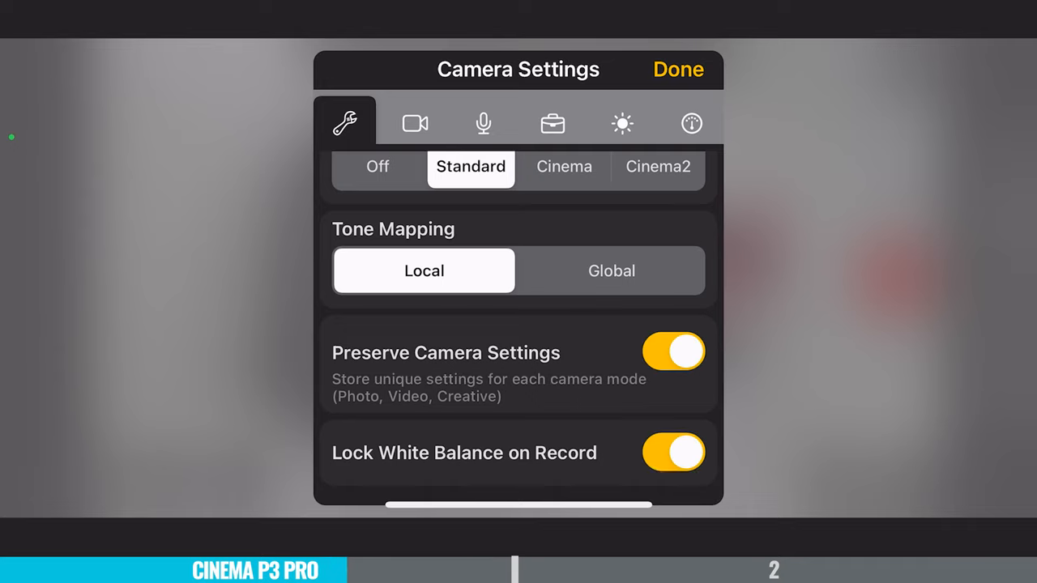
{"action": "left_click", "coordinate": [622, 123]}
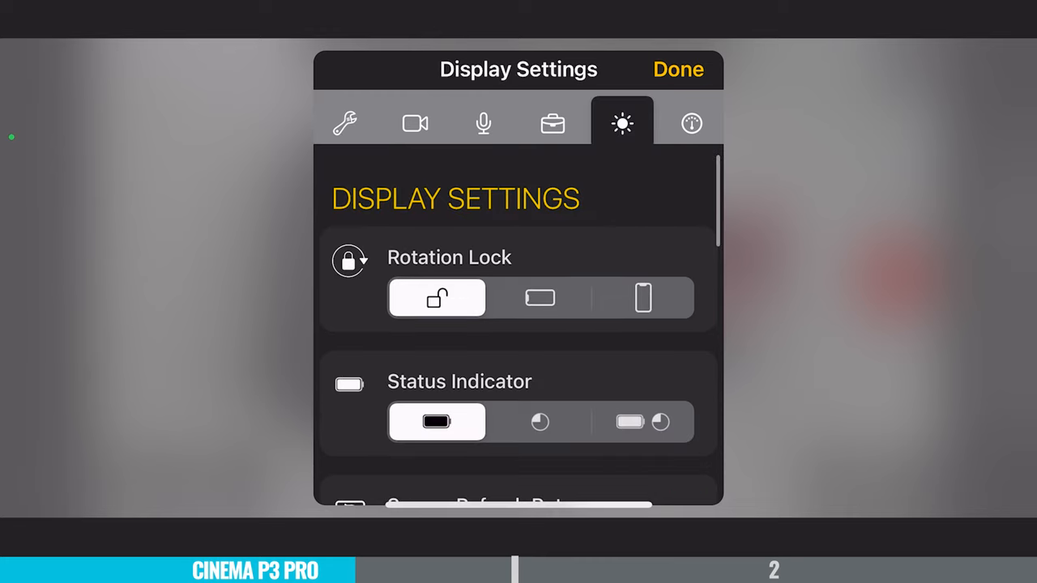
{"action": "scroll", "scroll_direction": "down", "scroll_amount": 3}
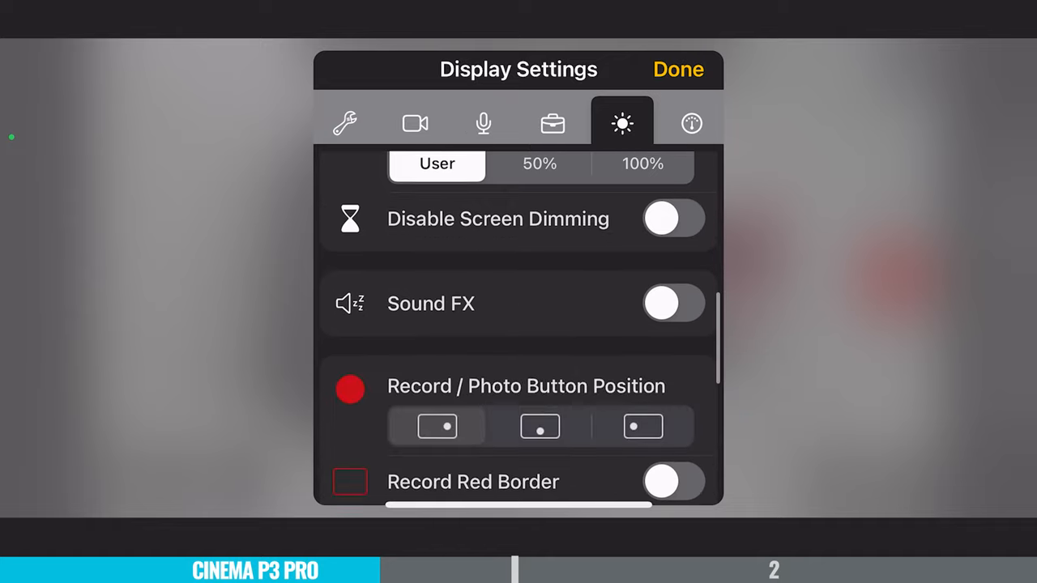
Look through the tools settings and follow the link to the app's store listing.
{"action": "left_click", "coordinate": [552, 123]}
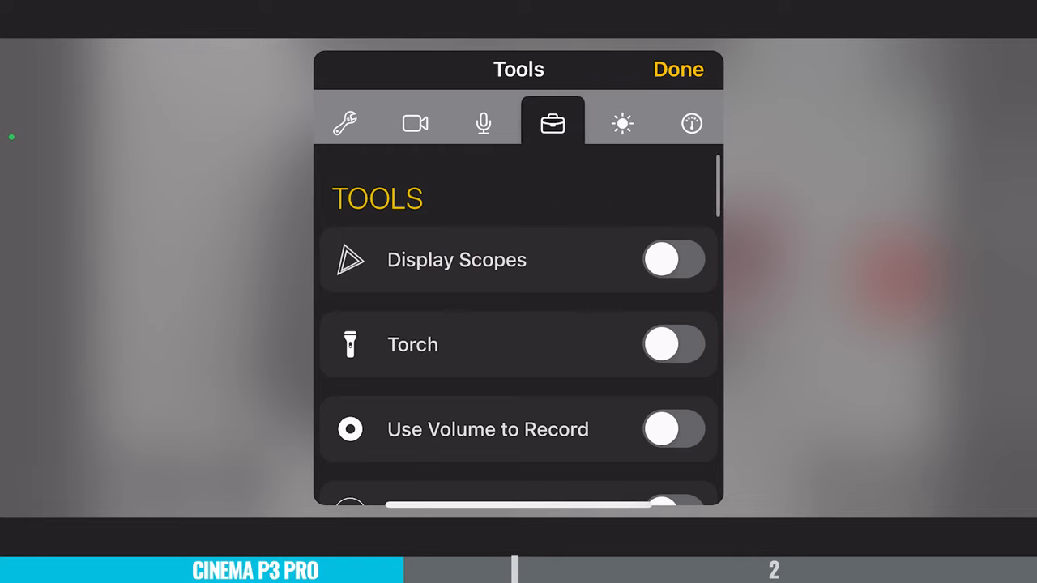
{"action": "scroll", "scroll_direction": "down", "scroll_amount": 3}
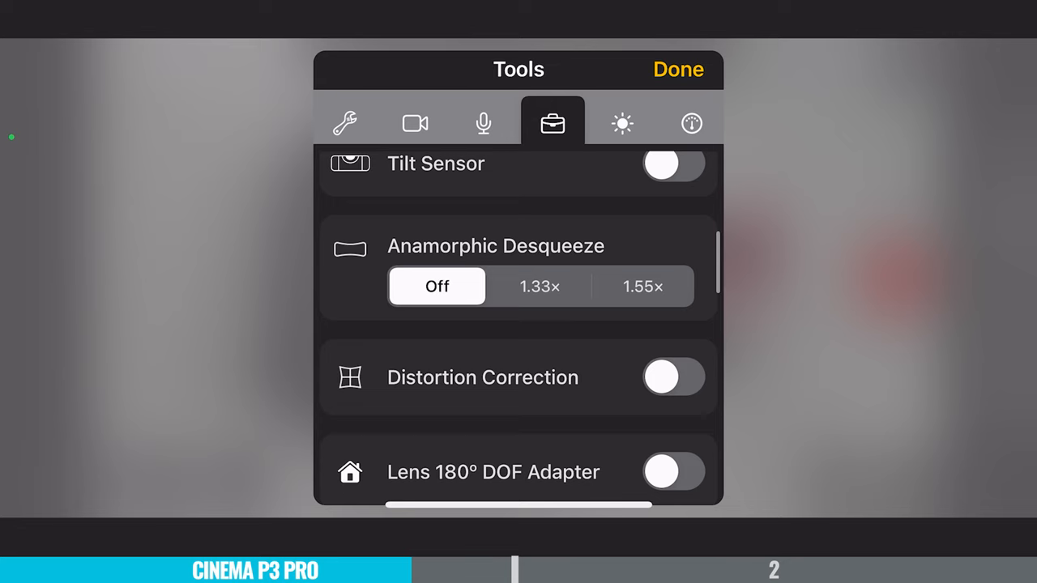
{"action": "left_click", "coordinate": [643, 286]}
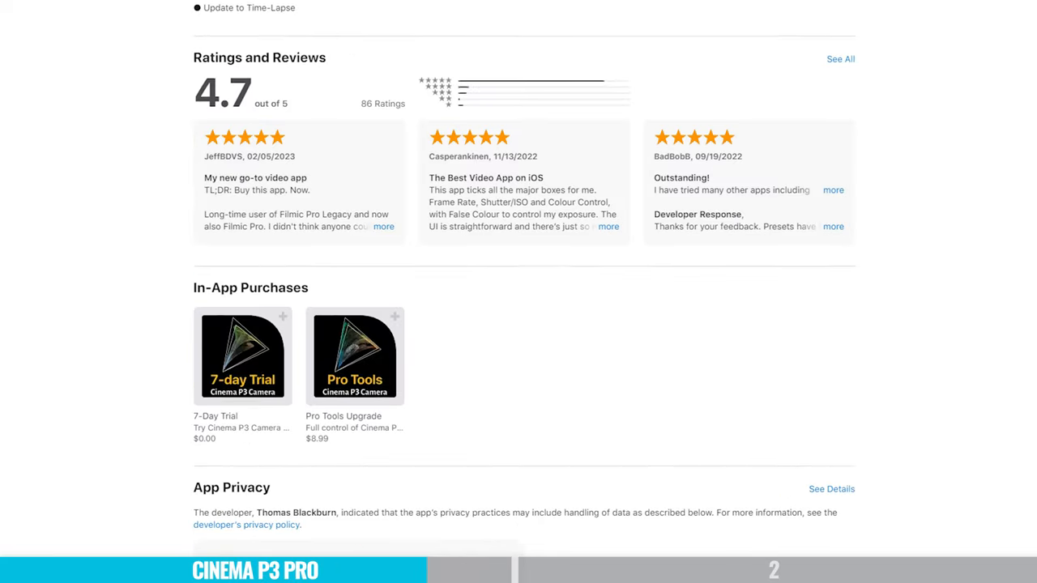
Scroll the store page past Ratings and Reviews and the $8.99 Pro Tools Upgrade purchase.
{"action": "scroll", "scroll_direction": "down", "scroll_amount": 3}
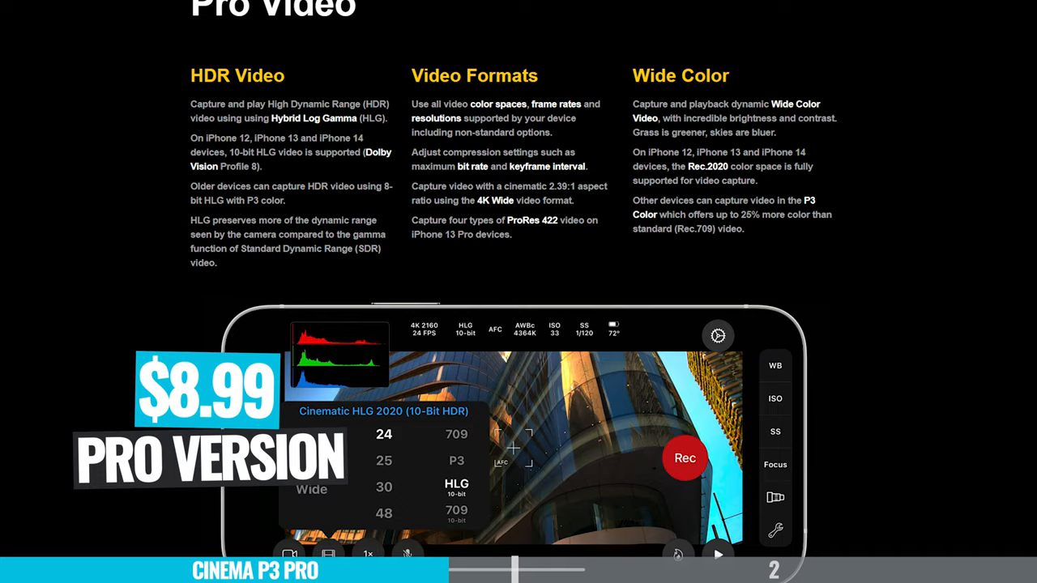
{"action": "scroll", "scroll_direction": "down", "scroll_amount": 3}
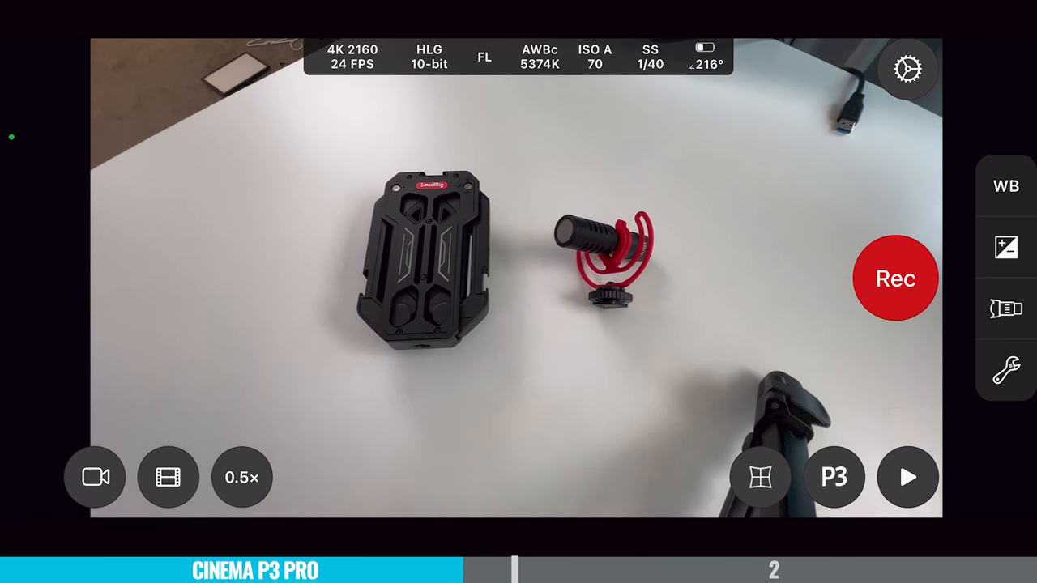
Tap the Cinema P3 Pro viewfinder before moving on to the Filmic Pro website.
{"action": "left_click", "coordinate": [1006, 185]}
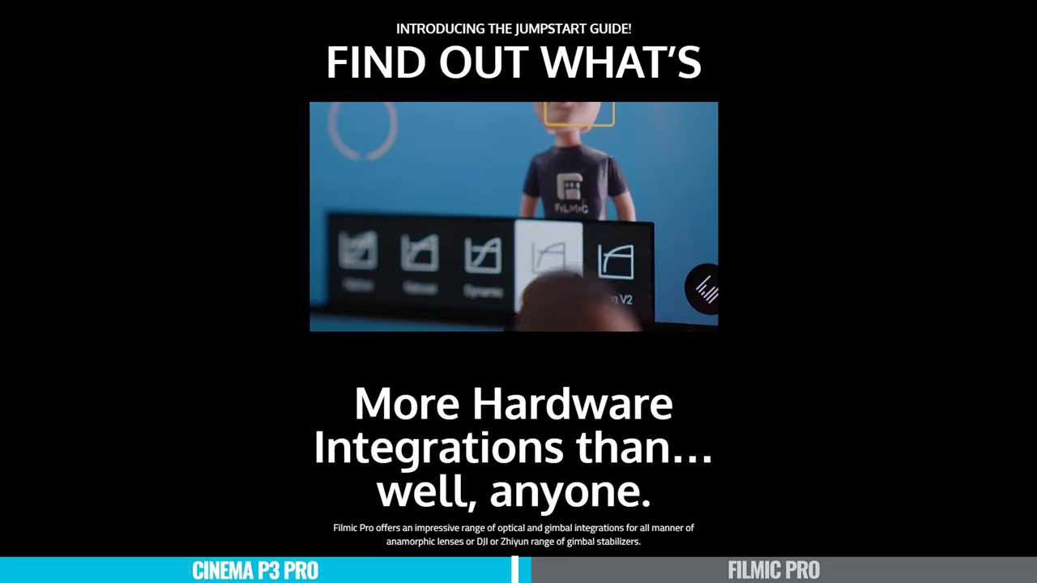
Scroll the Filmic Pro site through hardware integration, audio and Film Looks sections.
{"action": "scroll", "scroll_direction": "down", "scroll_amount": 3}
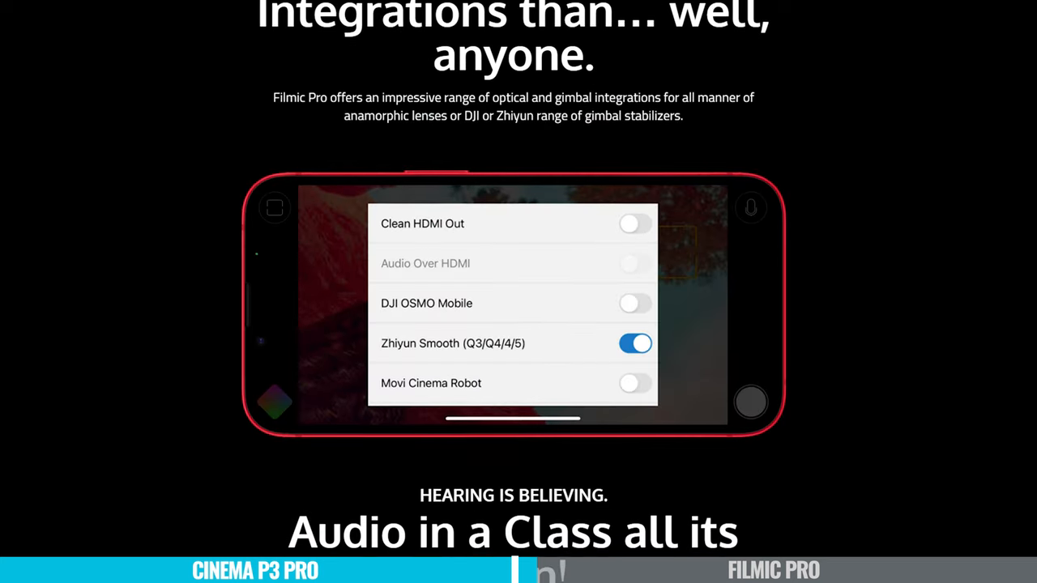
{"action": "scroll", "scroll_direction": "down", "scroll_amount": 3}
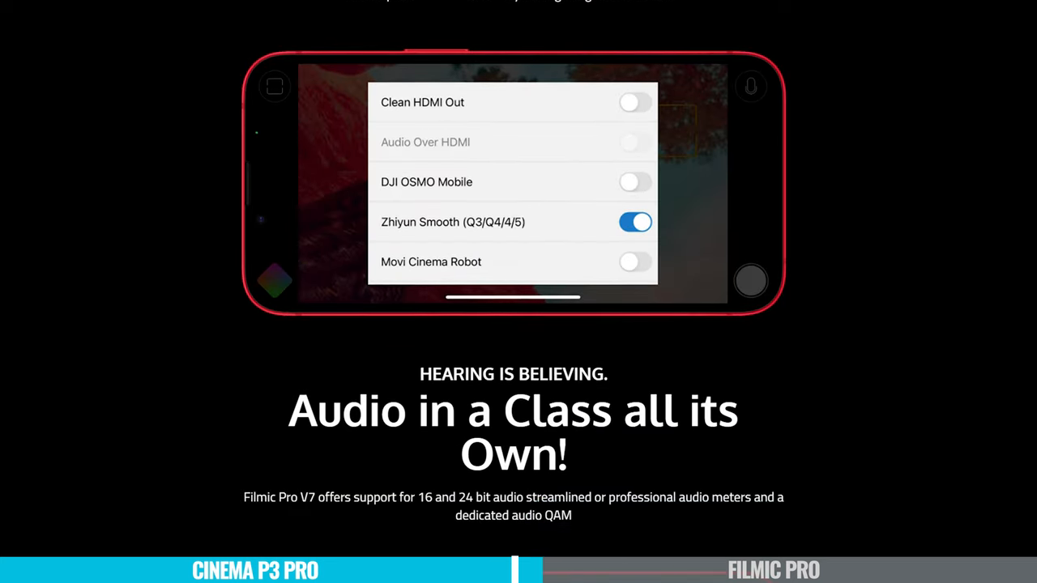
{"action": "scroll", "scroll_direction": "down", "scroll_amount": 3}
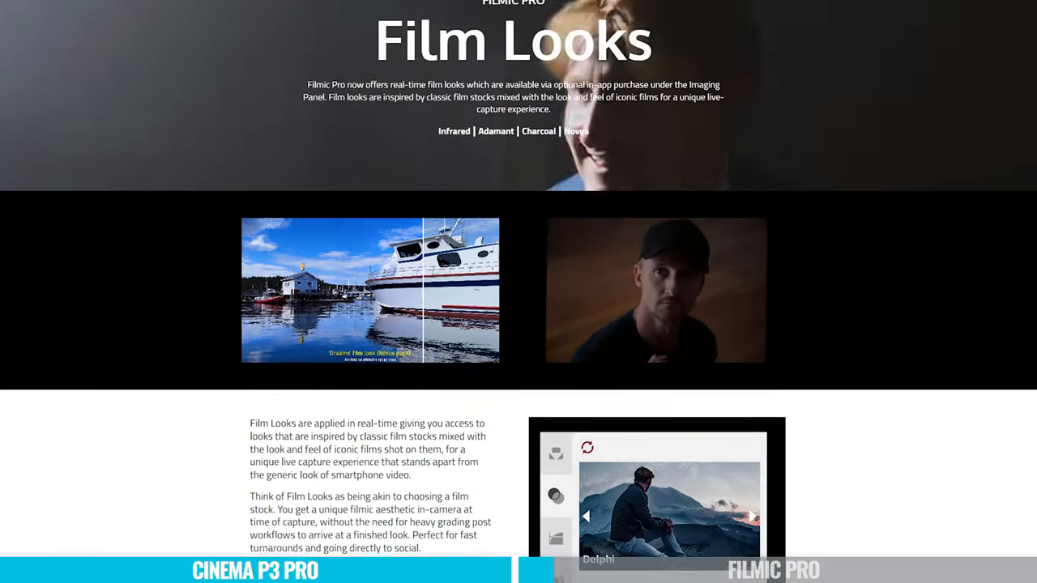
{"action": "scroll", "scroll_direction": "down", "scroll_amount": 3}
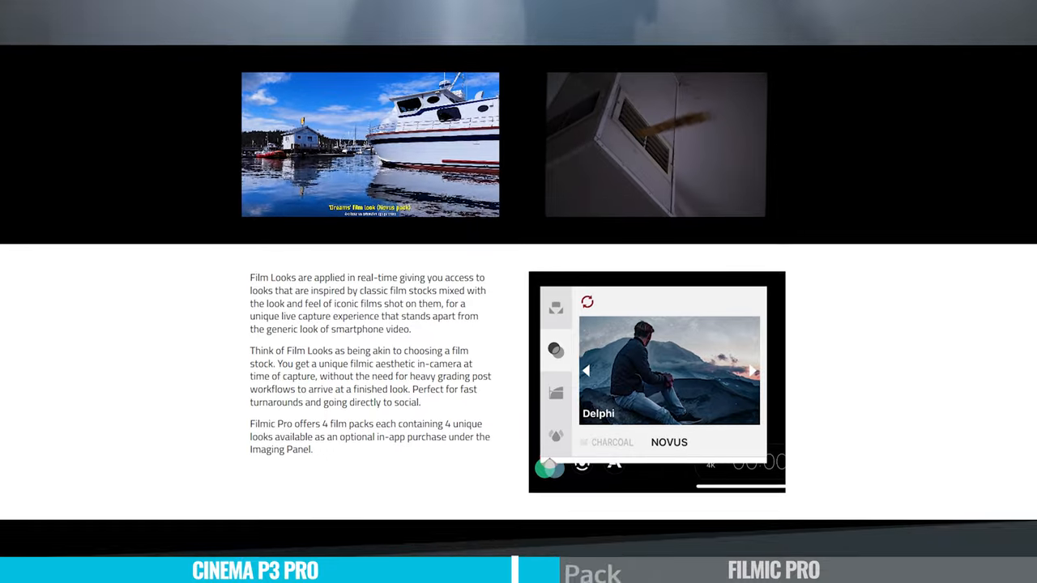
{"action": "scroll", "scroll_direction": "down", "scroll_amount": 3}
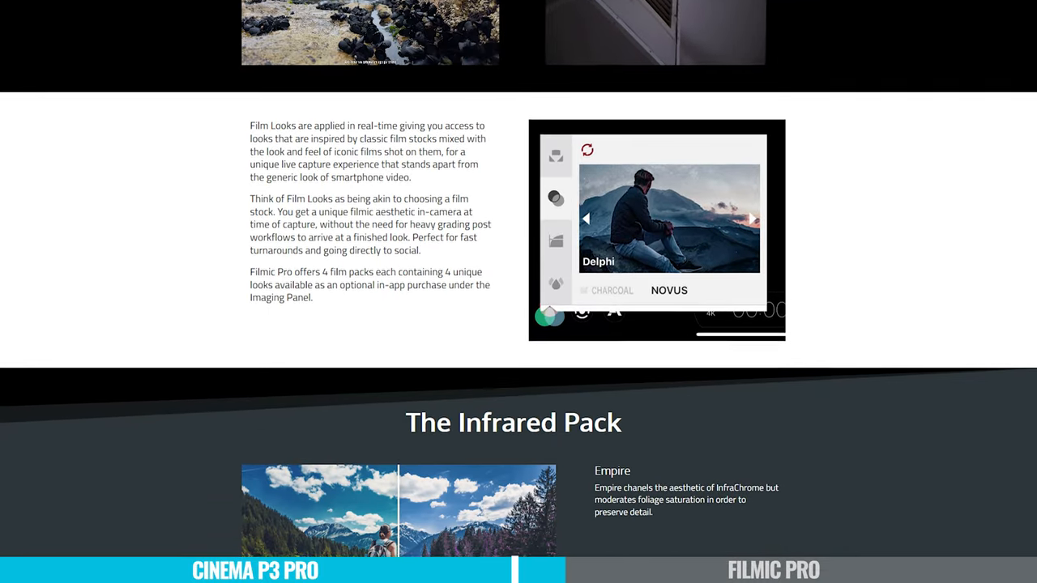
{"action": "scroll", "scroll_direction": "down", "scroll_amount": 3}
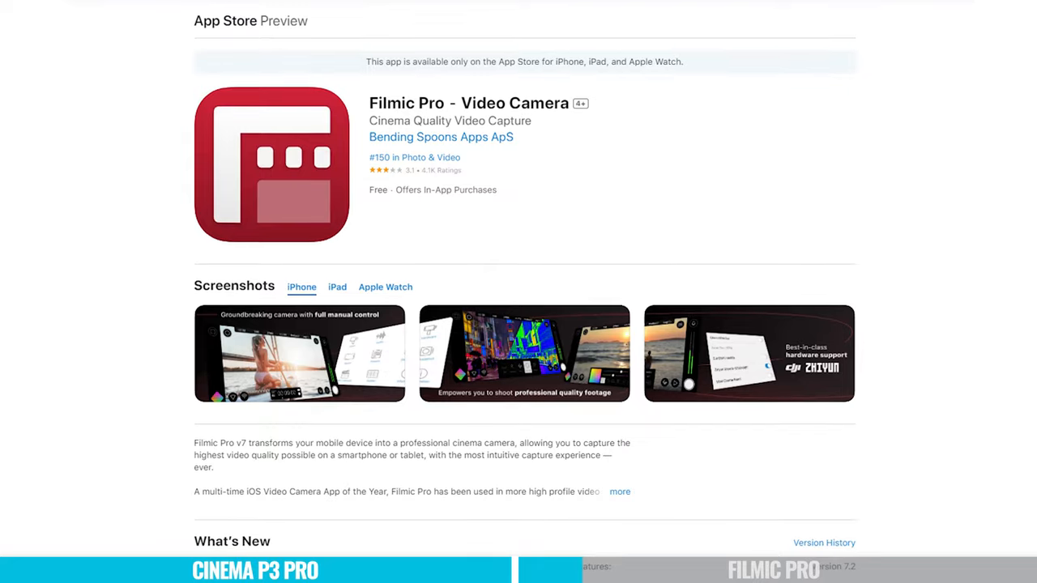
Scroll Filmic Pro's App Store Preview page to check its free price and screenshots.
{"action": "scroll", "scroll_direction": "down", "scroll_amount": 3}
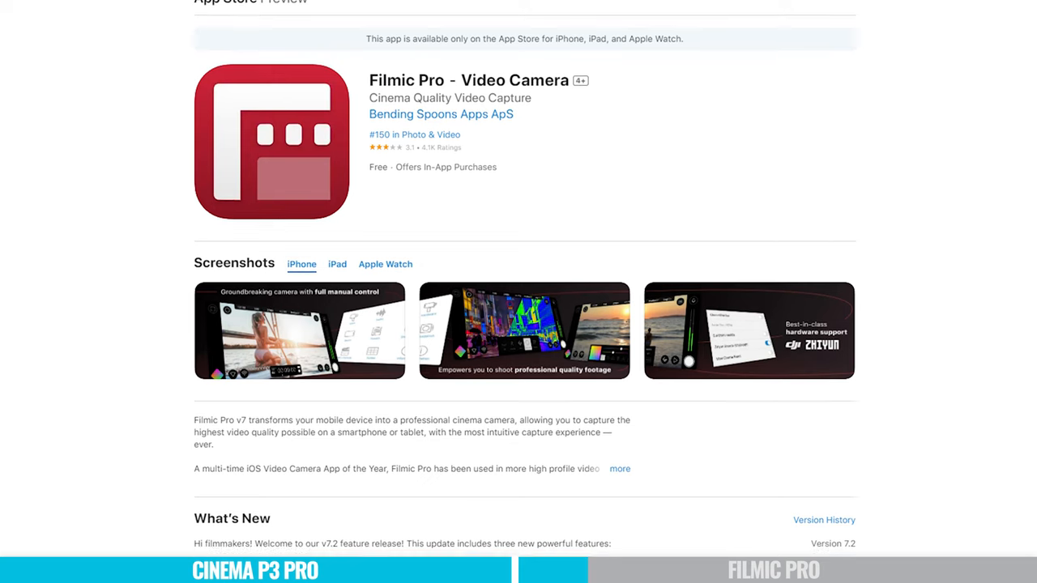
{"action": "scroll", "scroll_direction": "down", "scroll_amount": 3}
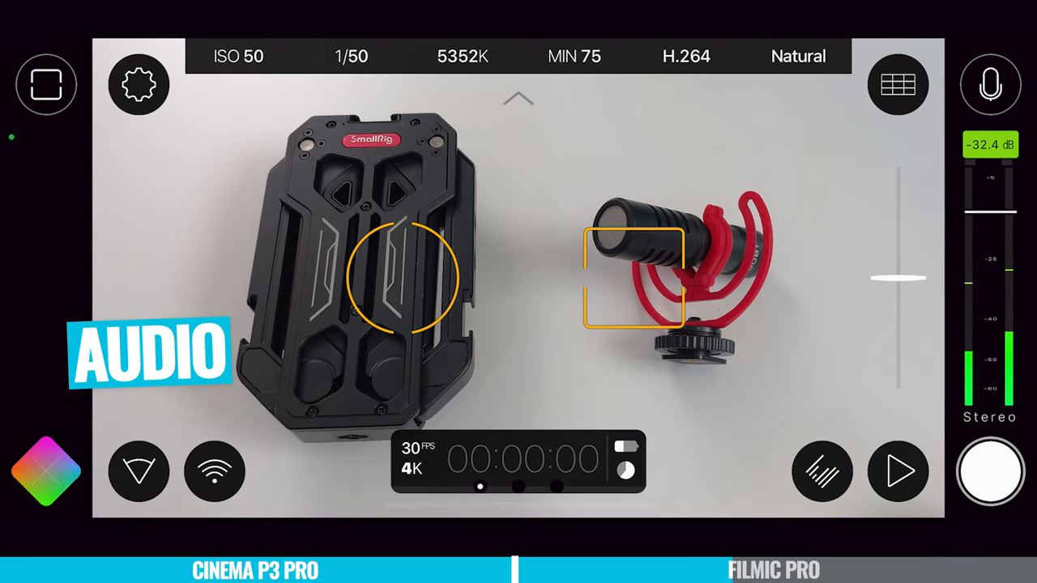
Lock focus on the microphone and bring up the Quick Action Menu.
{"action": "left_click", "coordinate": [139, 84]}
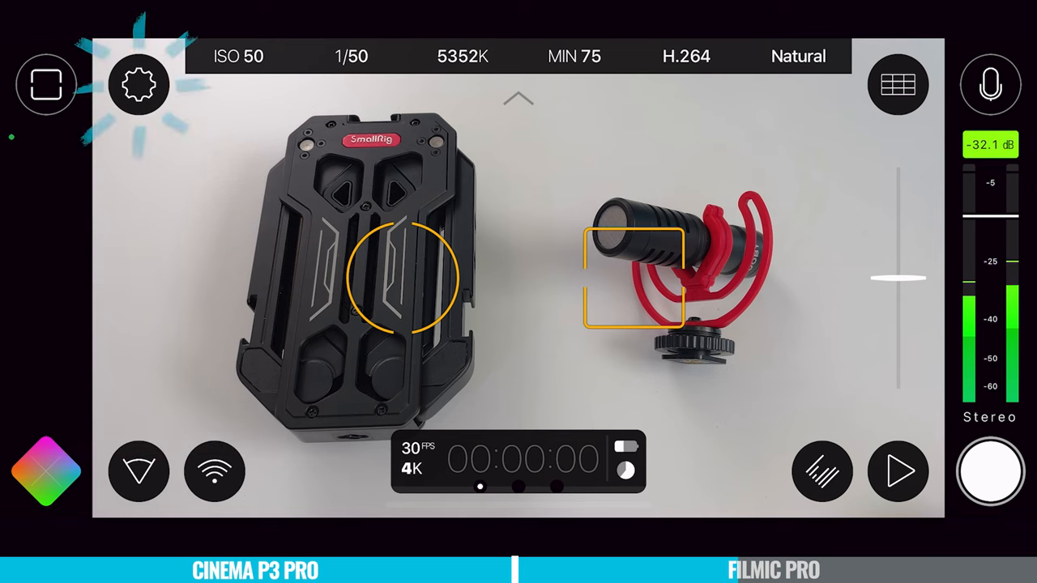
{"action": "left_click", "coordinate": [139, 84]}
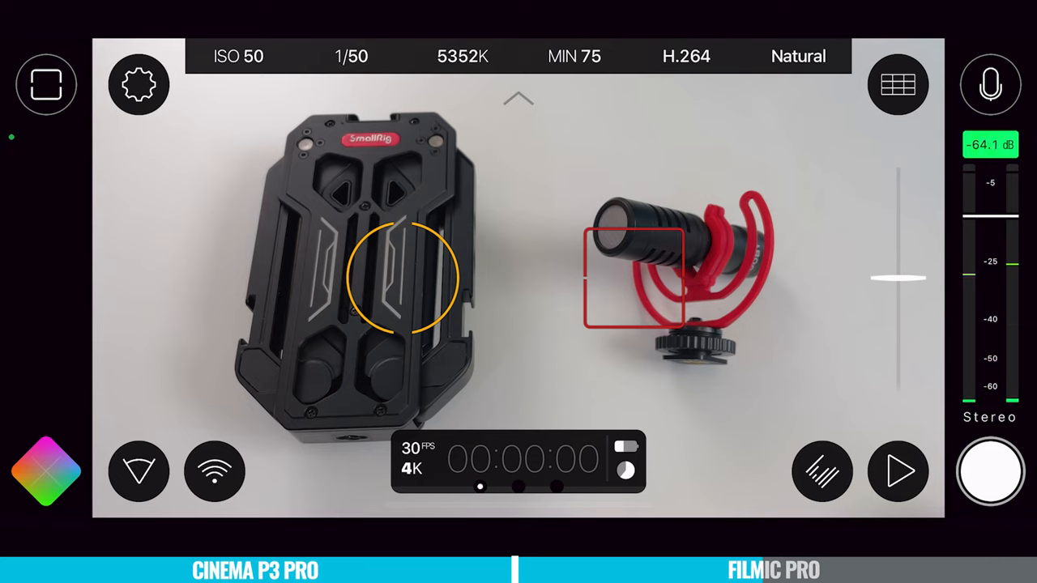
{"action": "left_click", "coordinate": [897, 84]}
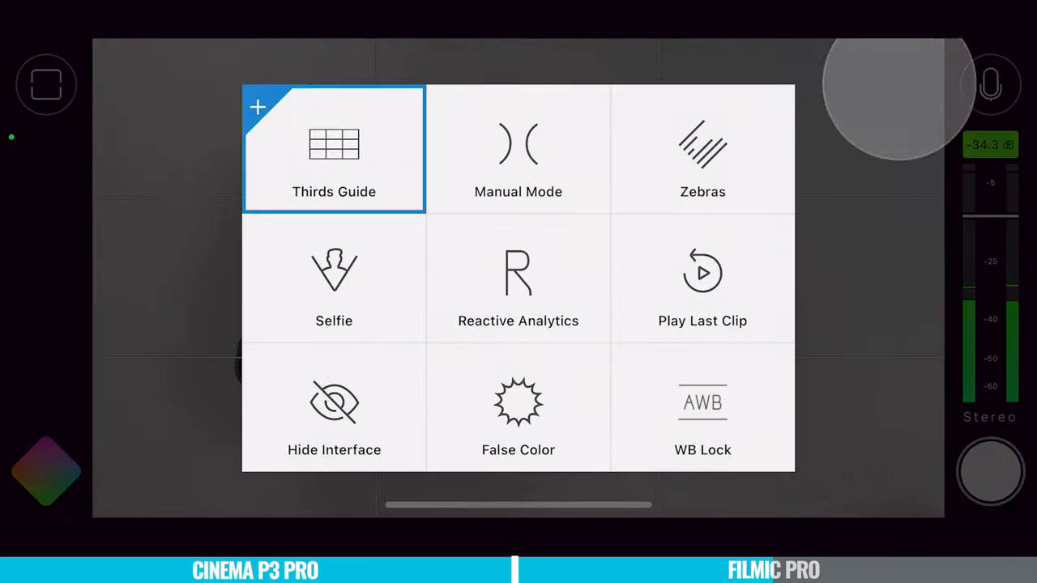
Pick the Play Last Clip slot, browse the assignable actions, and enable the Thirds Guide.
{"action": "left_click", "coordinate": [702, 278]}
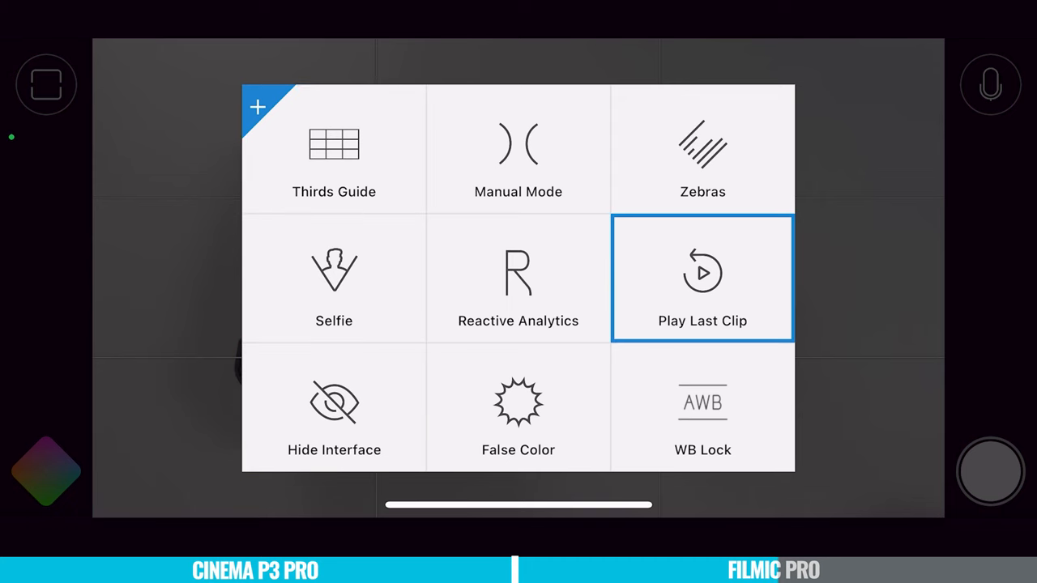
{"action": "left_click", "coordinate": [334, 150]}
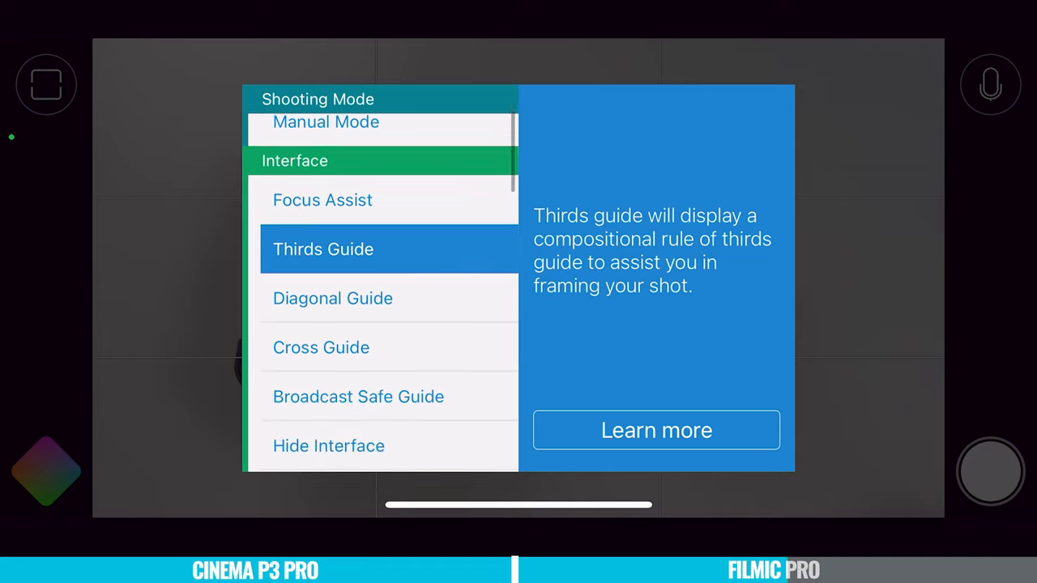
{"action": "scroll", "scroll_direction": "down", "scroll_amount": 3}
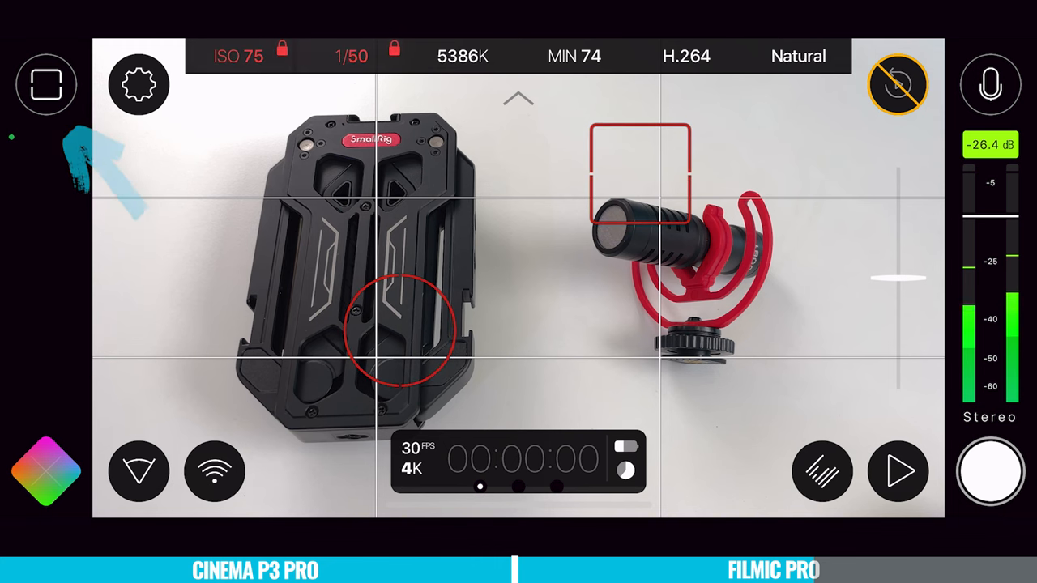
Switch exposure from Centre Weight to Manual and nudge the slider to ISO 75 at 1/50.
{"action": "left_click", "coordinate": [47, 83]}
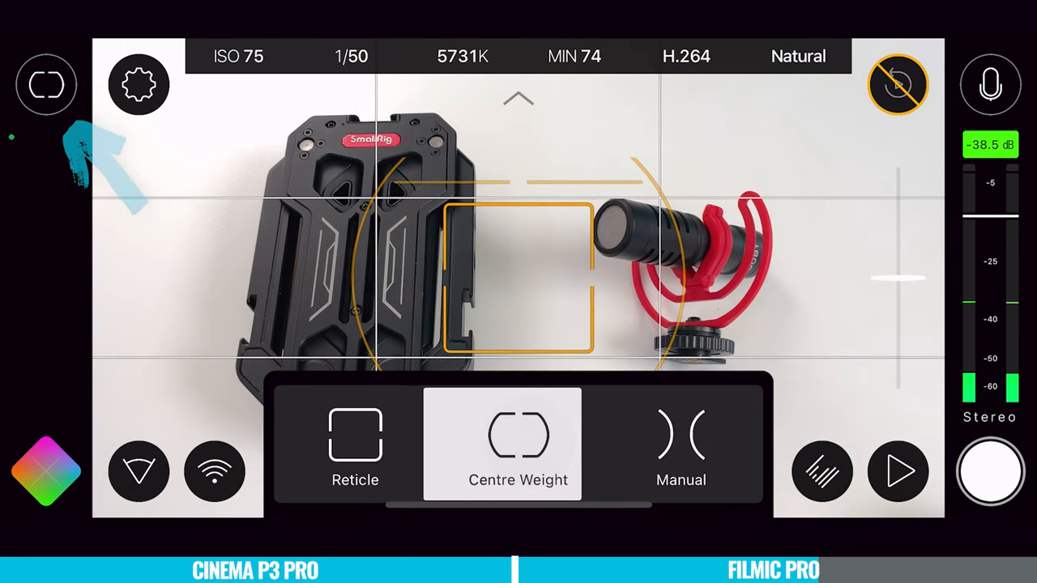
{"action": "left_click", "coordinate": [680, 446]}
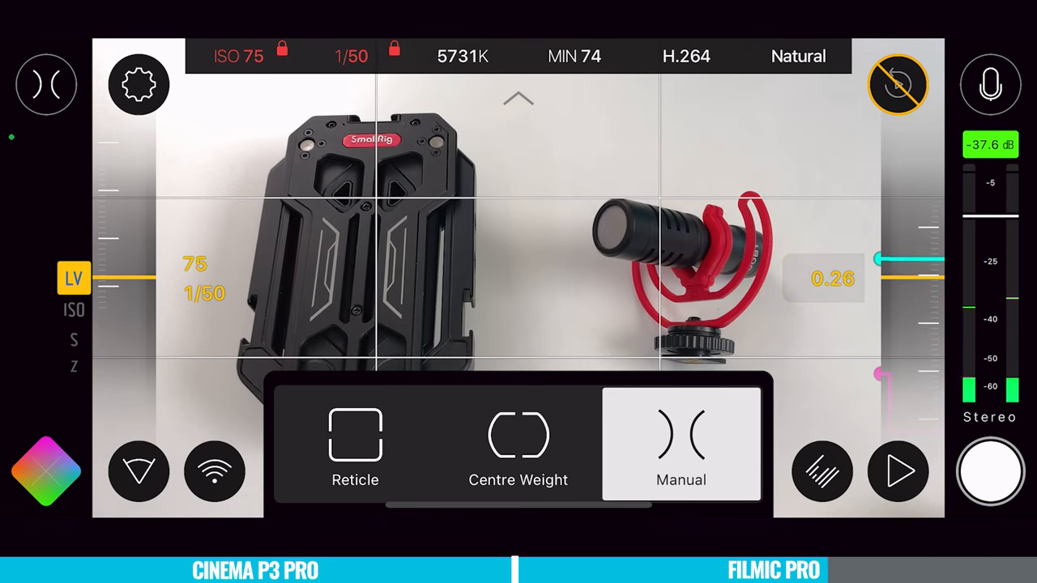
{"action": "left_click_drag", "start_coordinate": [142, 278], "coordinate": [142, 259]}
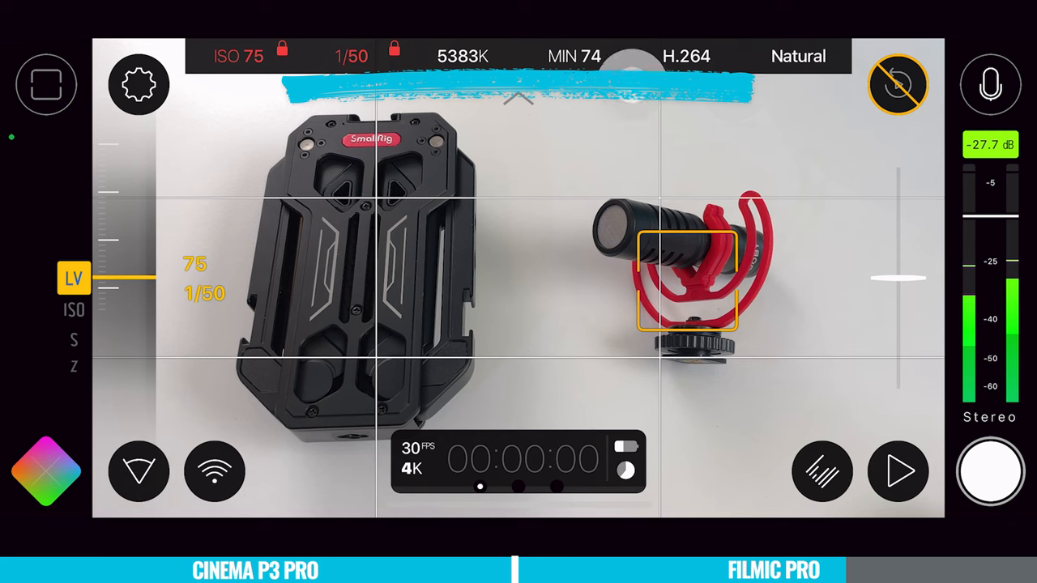
Try the Flat and Log V2 picture profiles, then return to Natural.
{"action": "left_click", "coordinate": [797, 56]}
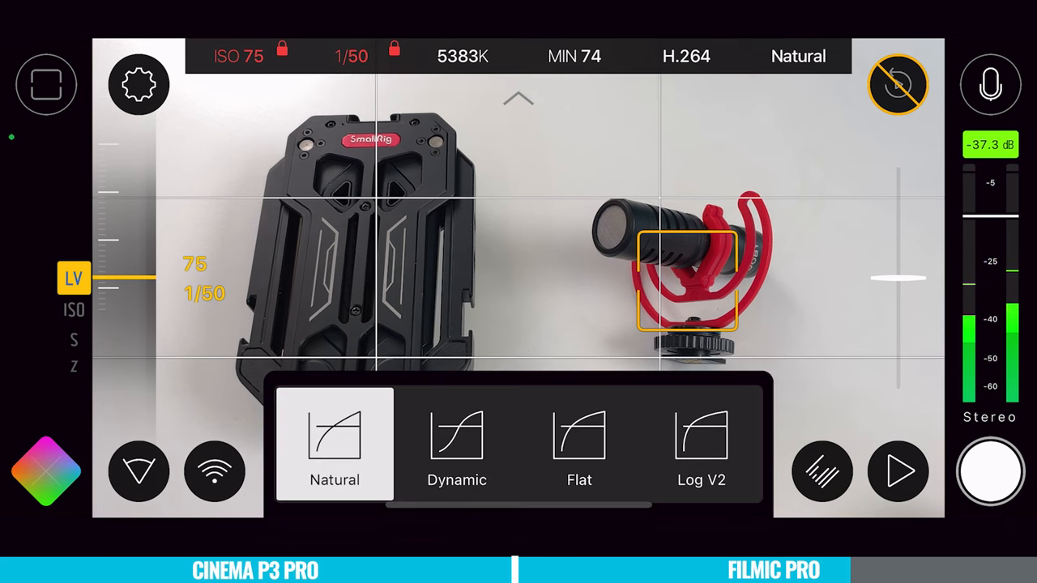
{"action": "left_click", "coordinate": [579, 446]}
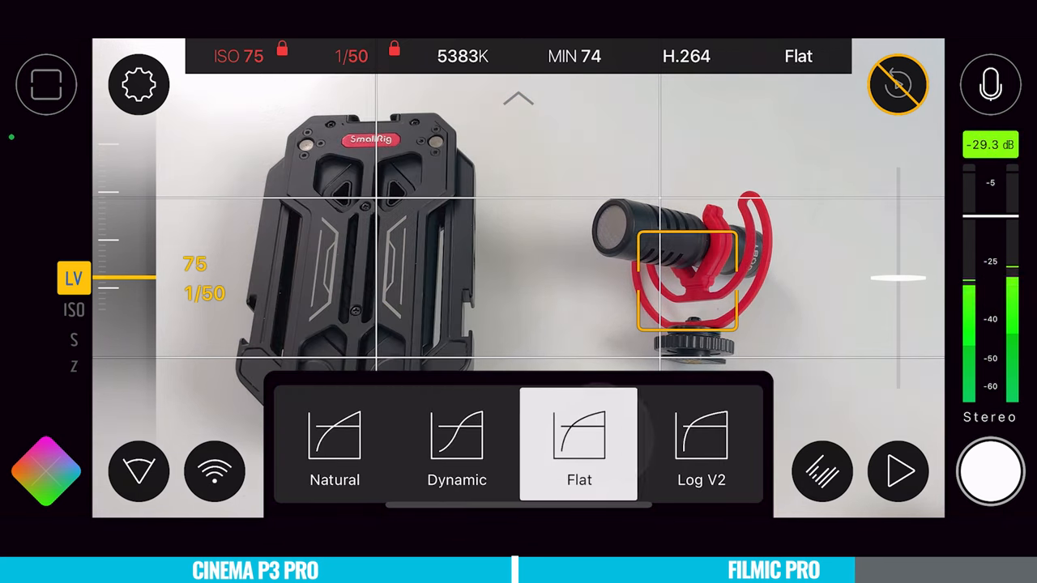
{"action": "left_click", "coordinate": [702, 445]}
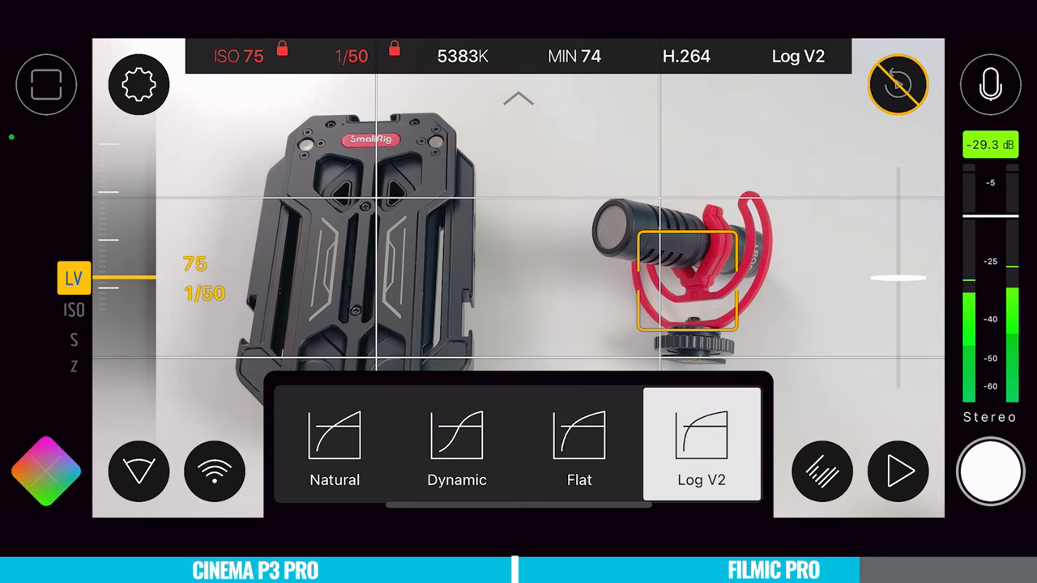
{"action": "left_click", "coordinate": [335, 444]}
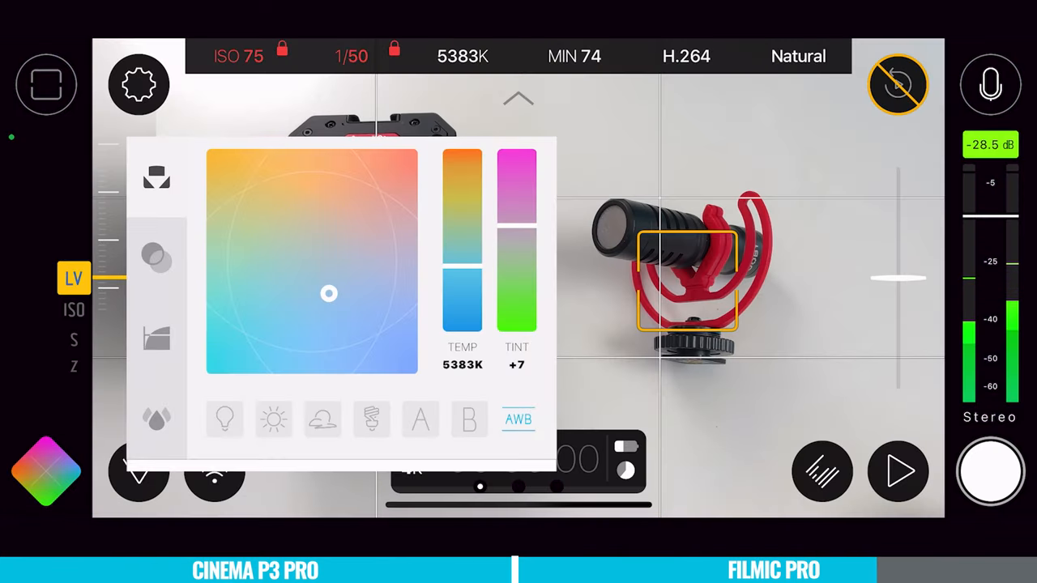
Try the cloudy white balance preset, then set AWB reading 6722K and move to hardware settings.
{"action": "left_click", "coordinate": [322, 419]}
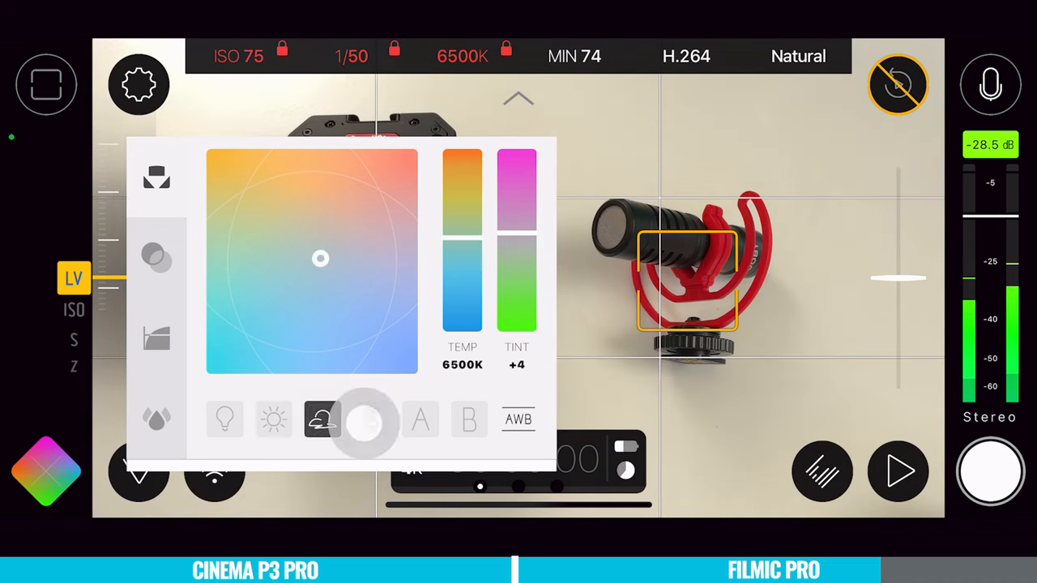
{"action": "left_click", "coordinate": [420, 420]}
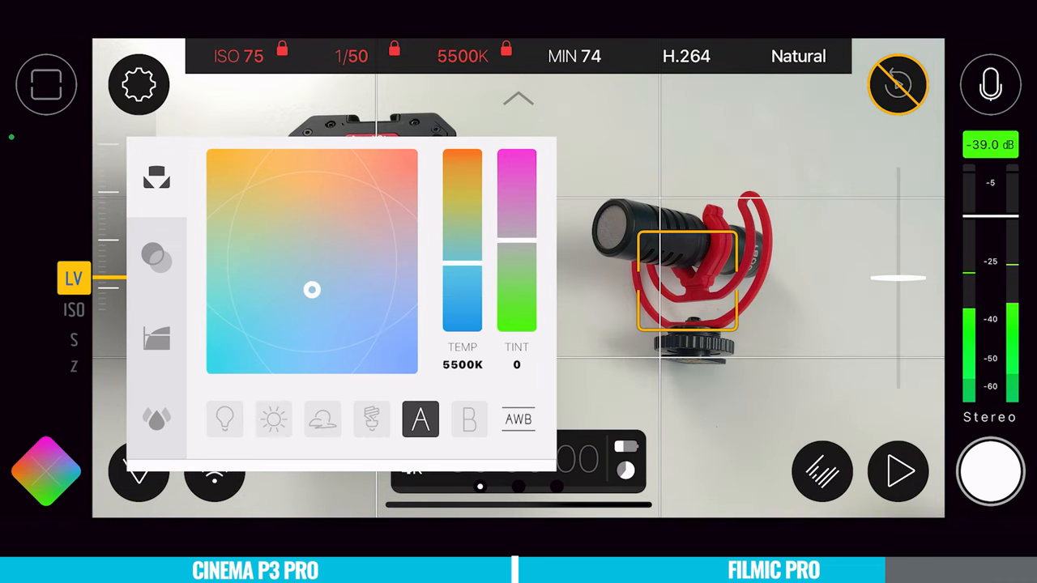
{"action": "left_click", "coordinate": [517, 420]}
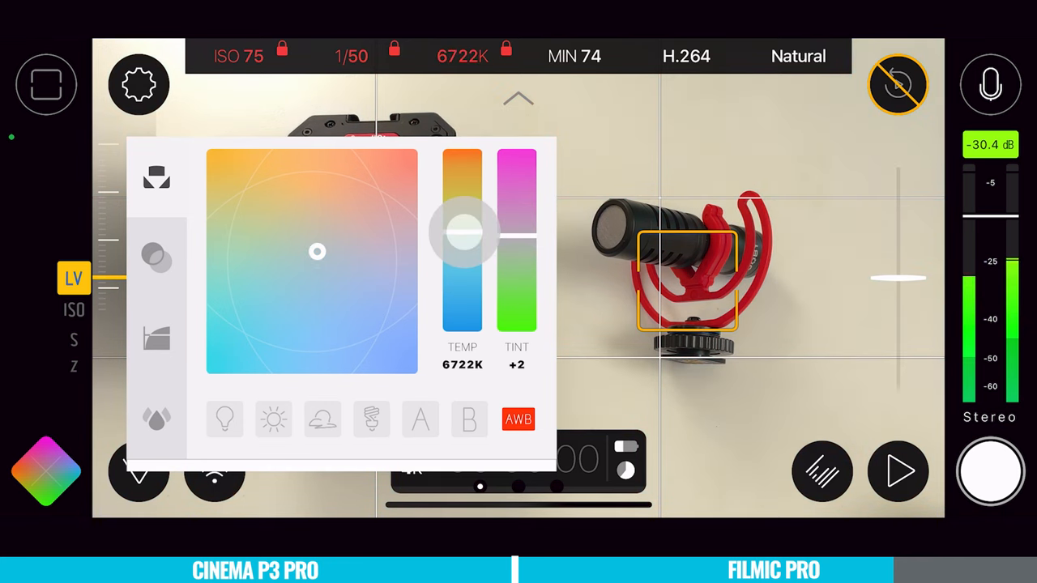
{"action": "left_click", "coordinate": [517, 419]}
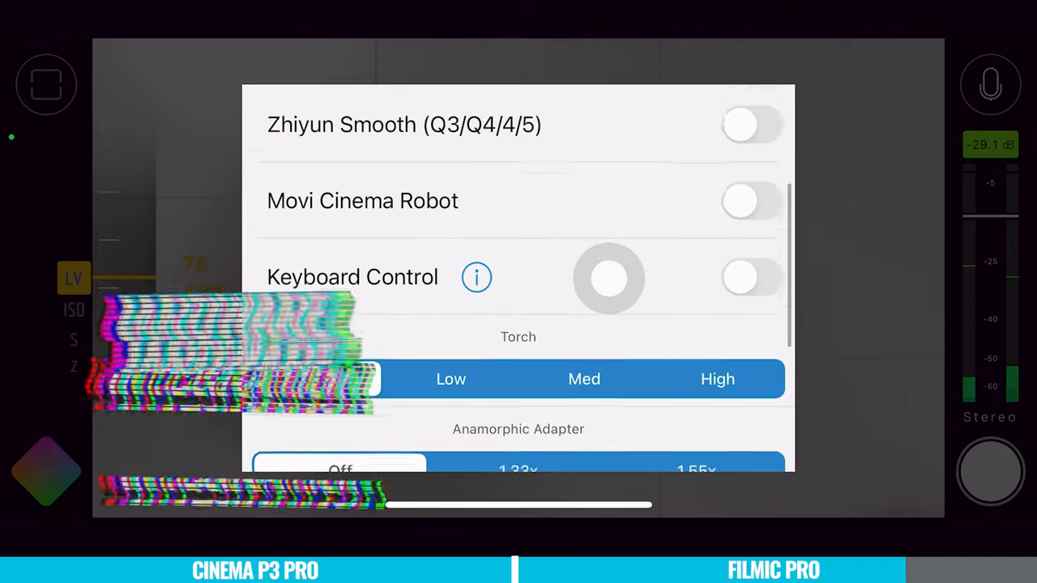
Set the anamorphic adapter to 1.33x with desqueezing in the preview only.
{"action": "scroll", "scroll_direction": "down", "scroll_amount": 3}
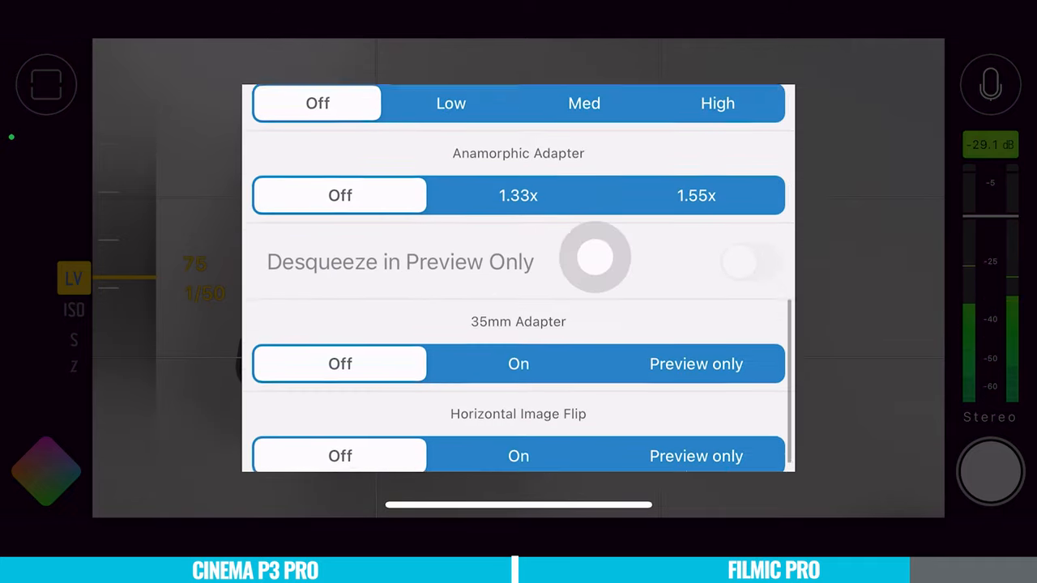
{"action": "scroll", "scroll_direction": "down", "scroll_amount": 3}
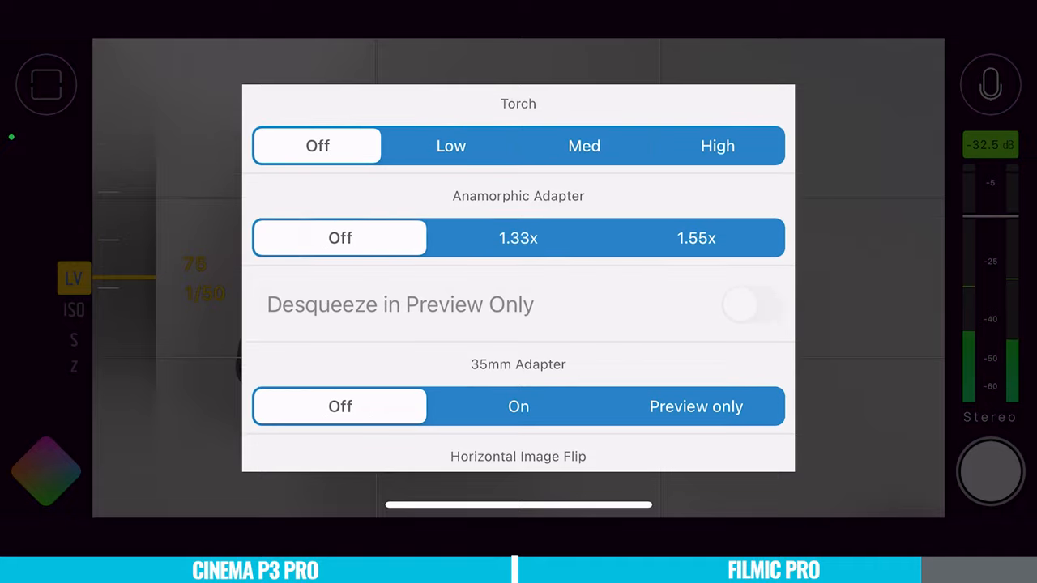
{"action": "left_click", "coordinate": [518, 238]}
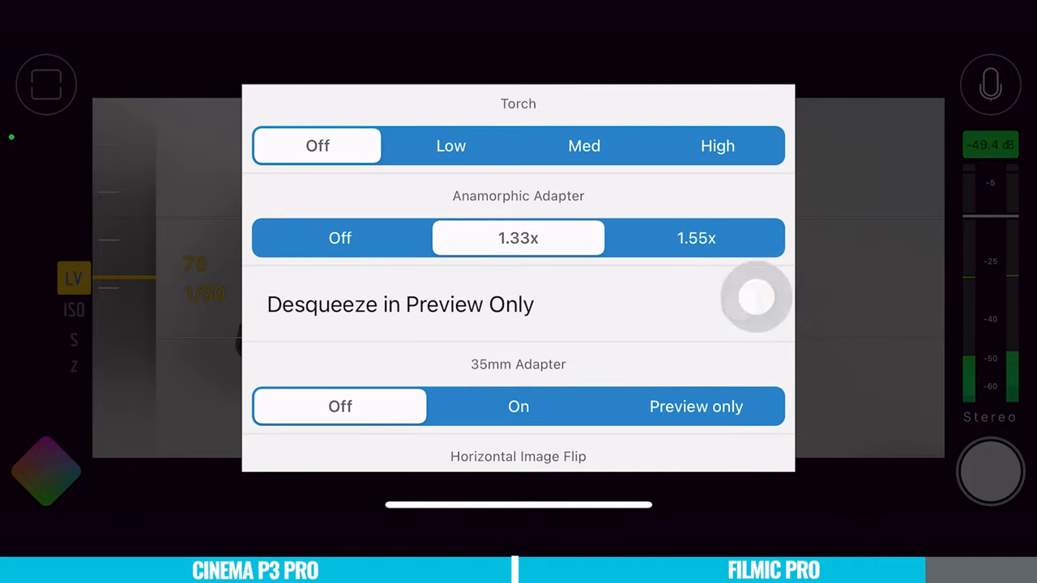
{"action": "left_click", "coordinate": [339, 238]}
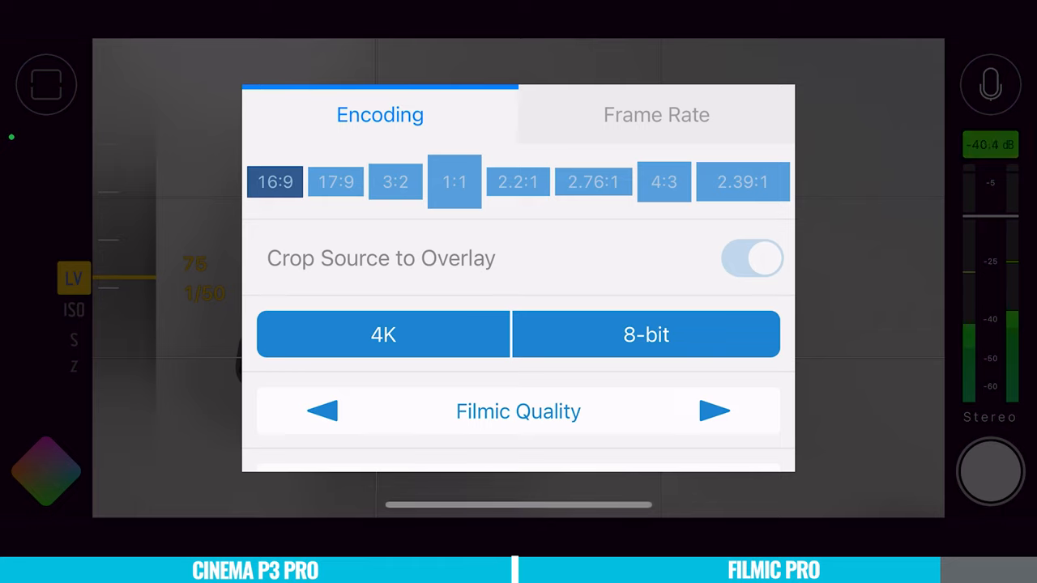
Cycle aspect ratios 17:9, 4:3, 2.39:1, 1:1 and 2.76:1 with Crop Source to Overlay on.
{"action": "left_click", "coordinate": [336, 181]}
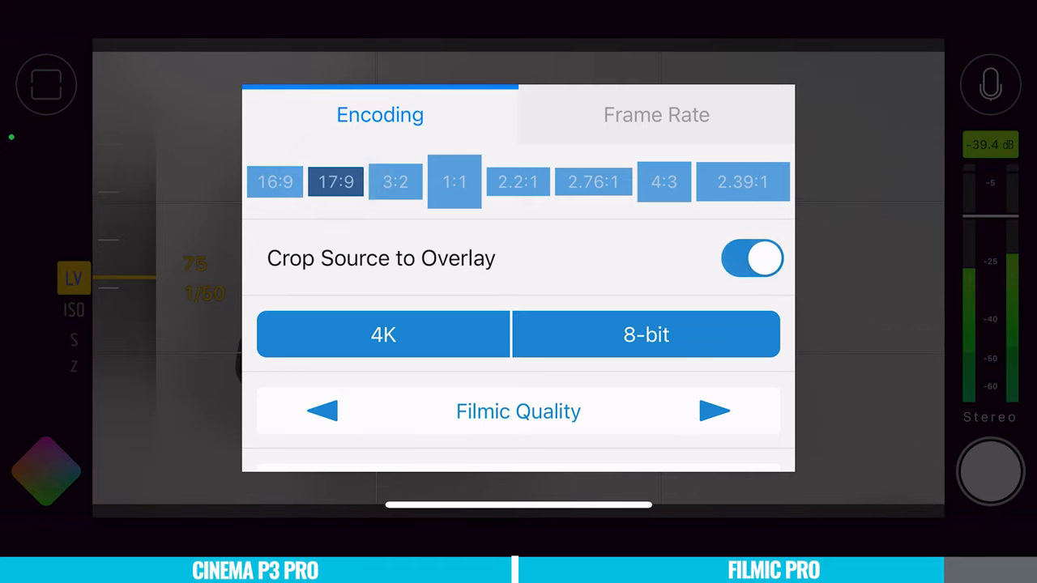
{"action": "left_click", "coordinate": [454, 182]}
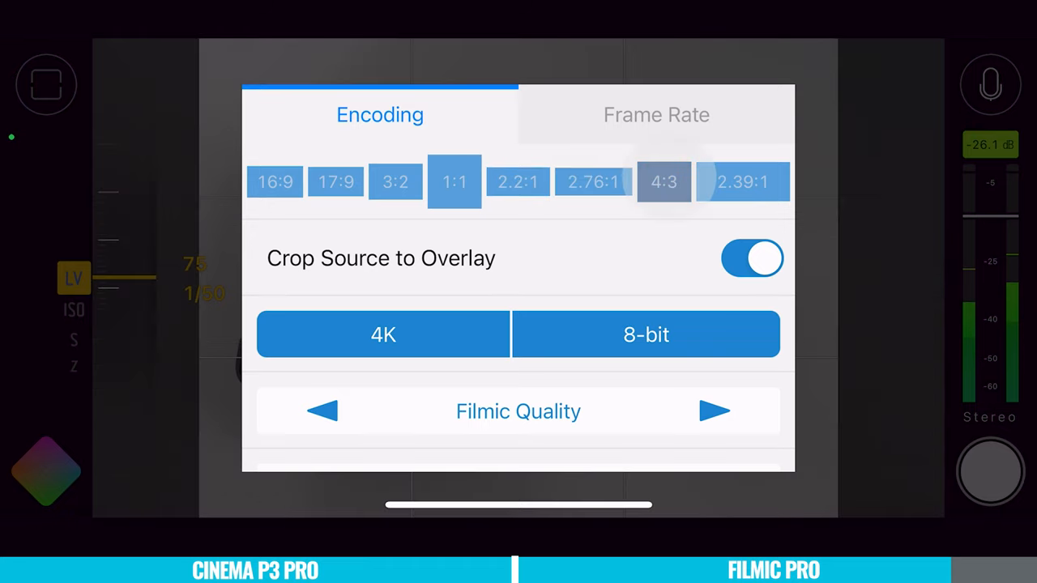
{"action": "left_click", "coordinate": [742, 182]}
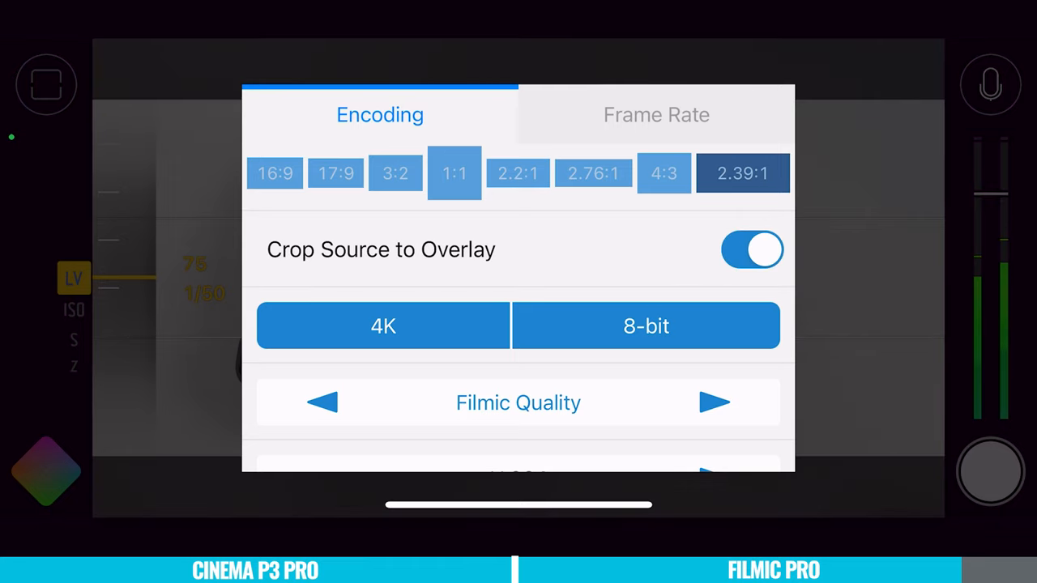
{"action": "left_click", "coordinate": [454, 172]}
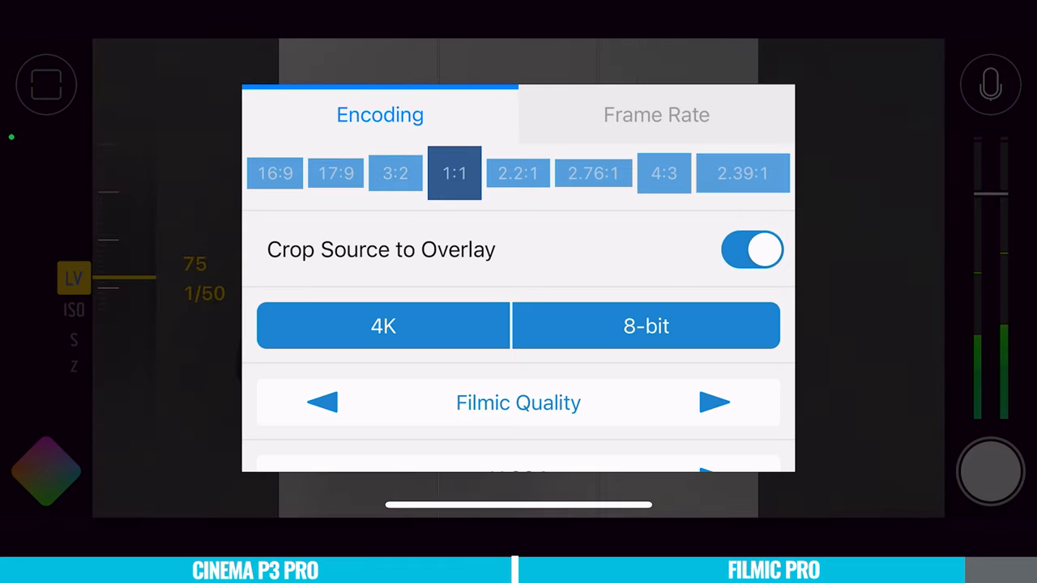
{"action": "left_click", "coordinate": [593, 173]}
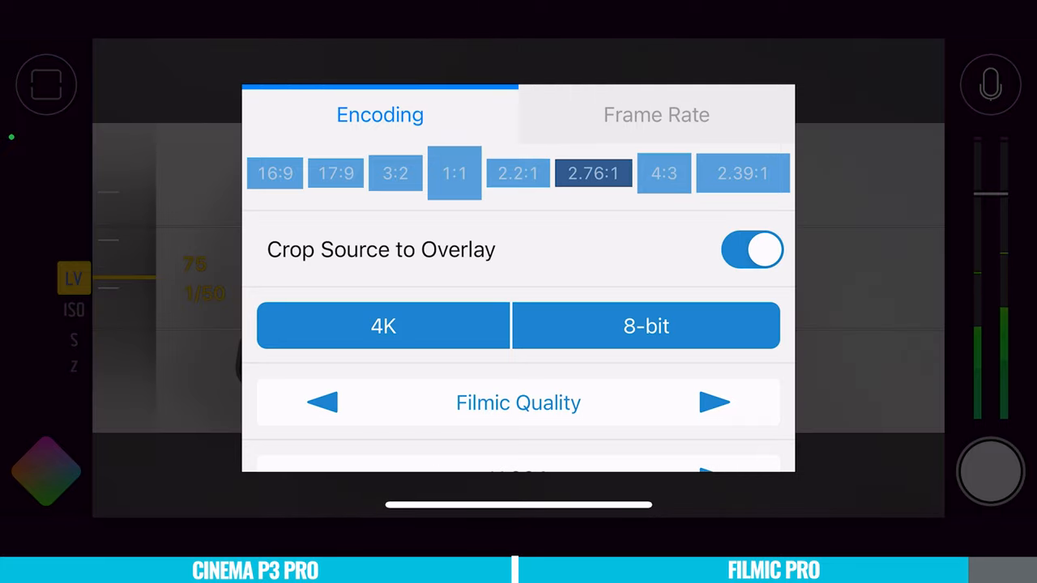
{"action": "left_click", "coordinate": [275, 173]}
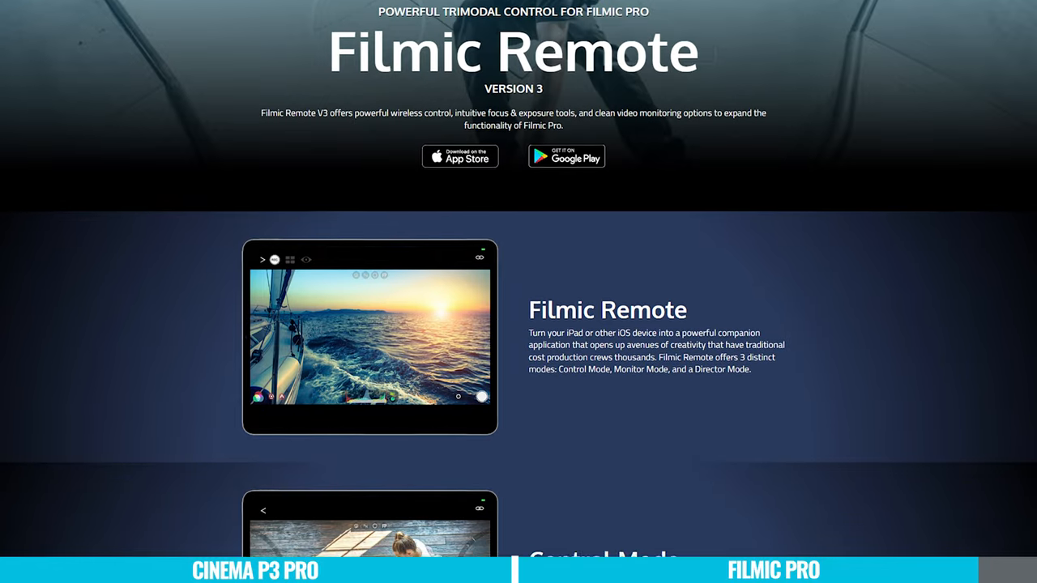
Scroll the Filmic Remote page down through Control Mode to Monitor Mode.
{"action": "scroll", "scroll_direction": "down", "scroll_amount": 3}
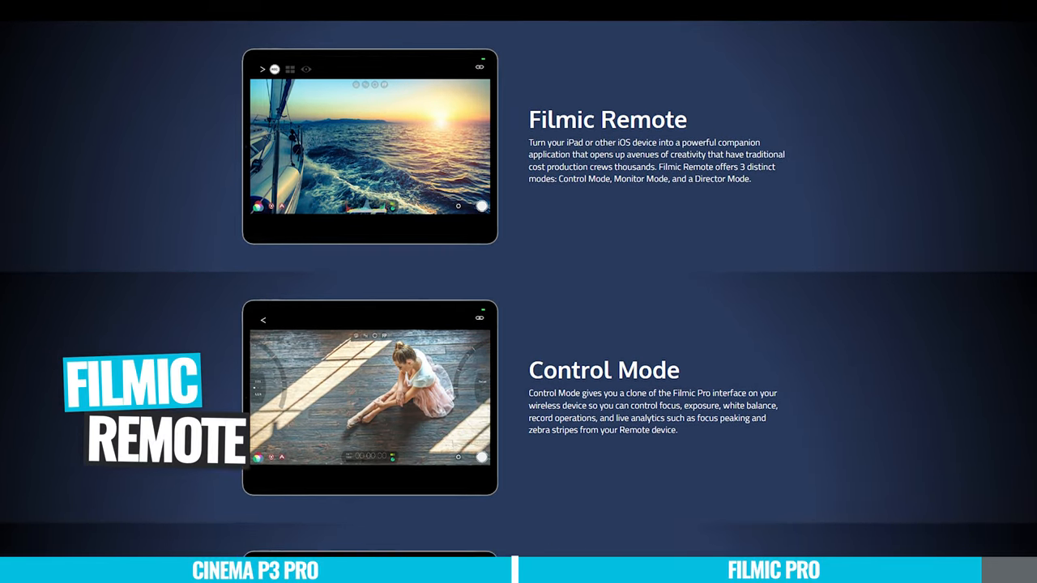
{"action": "scroll", "scroll_direction": "down", "scroll_amount": 3}
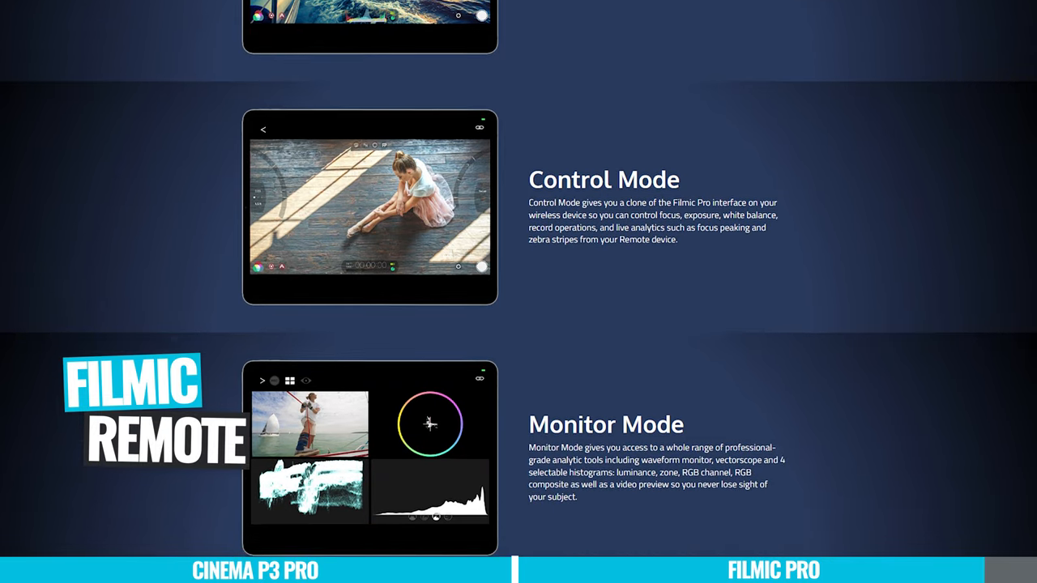
{"action": "scroll", "scroll_direction": "down", "scroll_amount": 3}
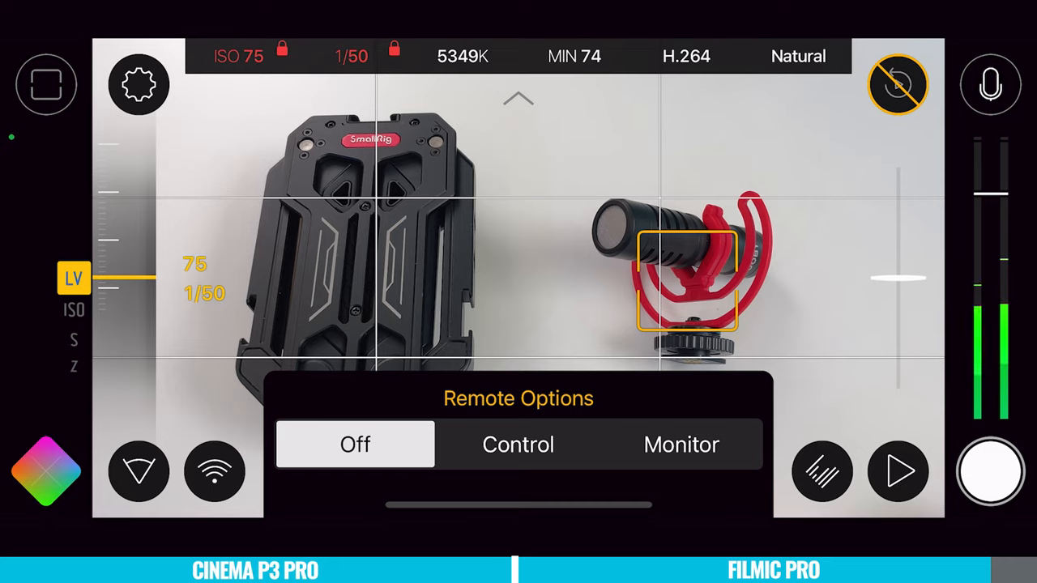
Show the Remote Options bar with Off, Control and Monitor modes.
{"action": "left_click", "coordinate": [680, 444]}
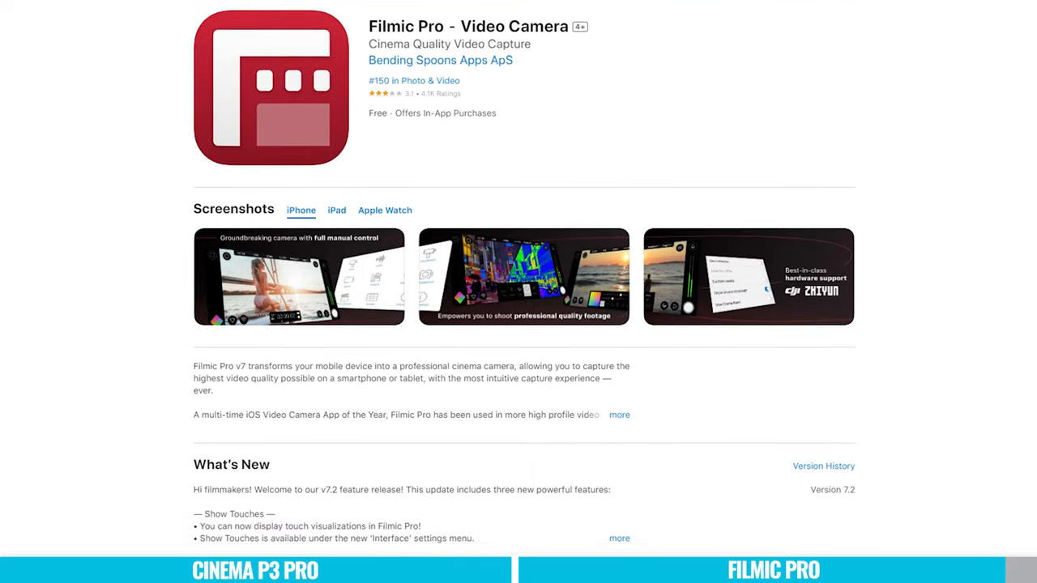
Scroll the Filmic Pro App Store listing through screenshots to the version 7.2 What's New notes.
{"action": "scroll", "scroll_direction": "down", "scroll_amount": 3}
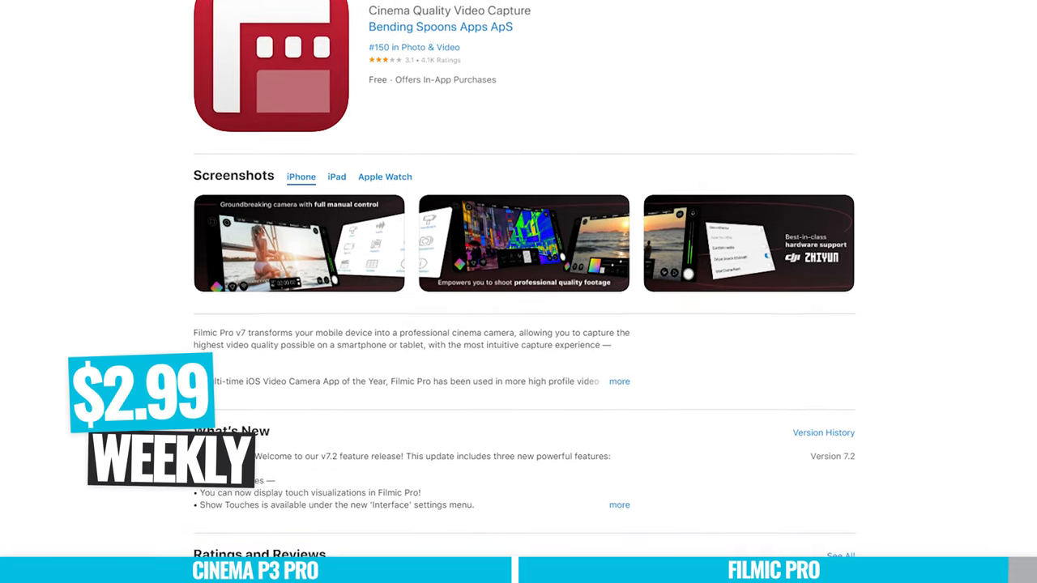
{"action": "scroll", "scroll_direction": "down", "scroll_amount": 3}
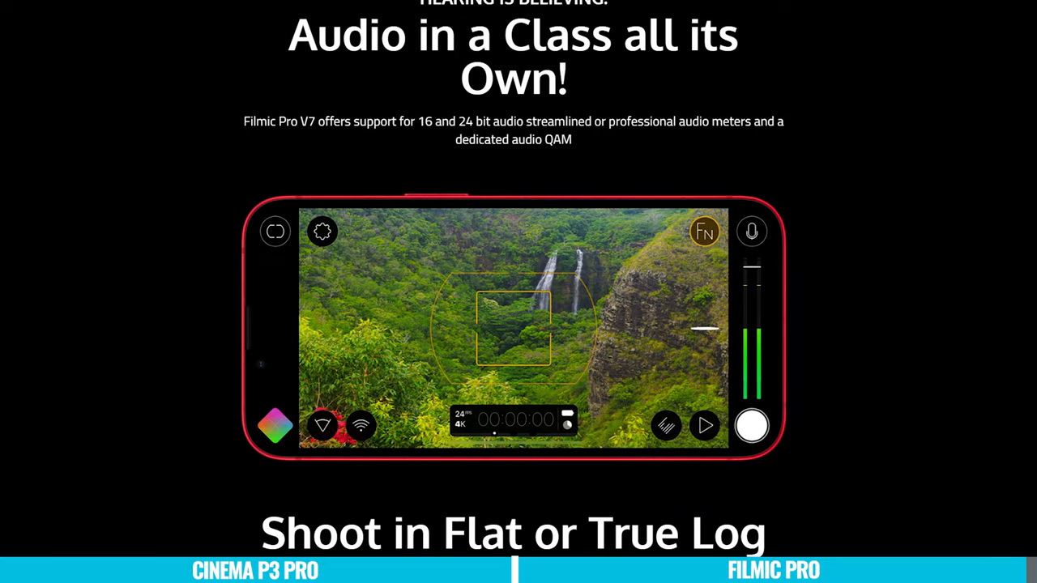
Scroll the Filmic Pro site from audio support past Shoot in Flat or True Log to Custom Function Button.
{"action": "scroll", "scroll_direction": "down", "scroll_amount": 3}
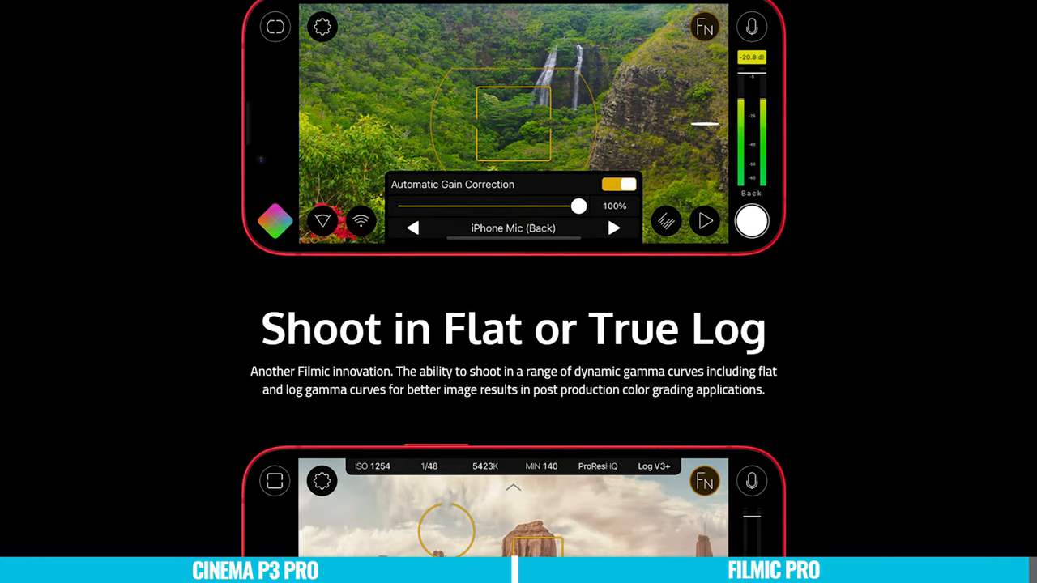
{"action": "scroll", "scroll_direction": "down", "scroll_amount": 3}
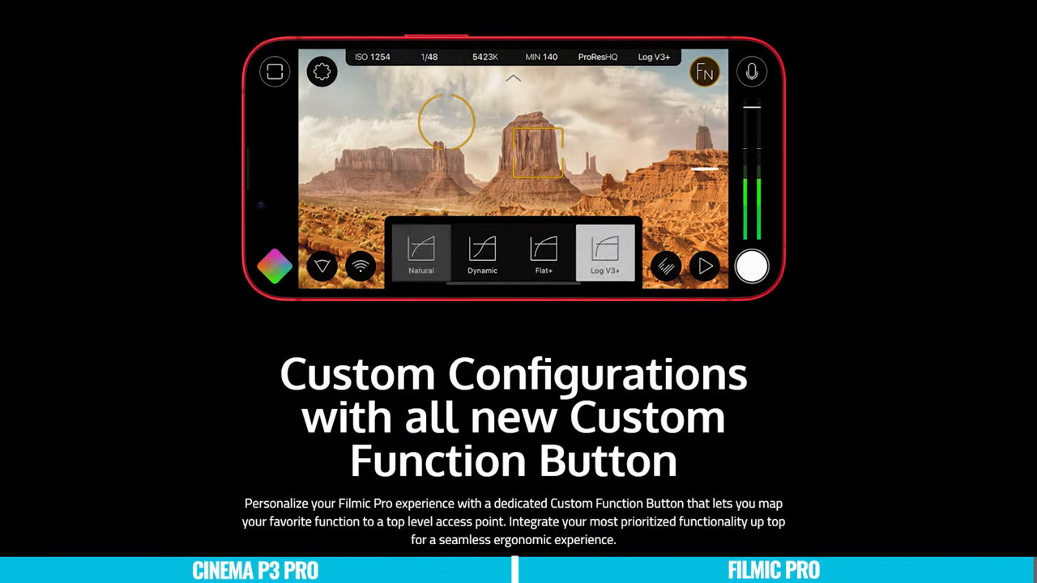
{"action": "scroll", "scroll_direction": "down", "scroll_amount": 3}
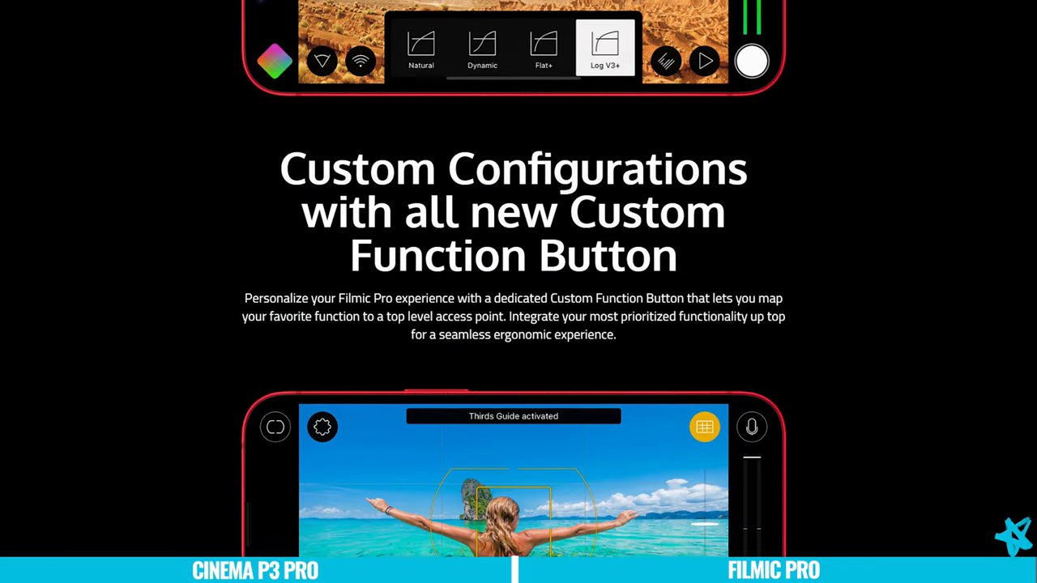